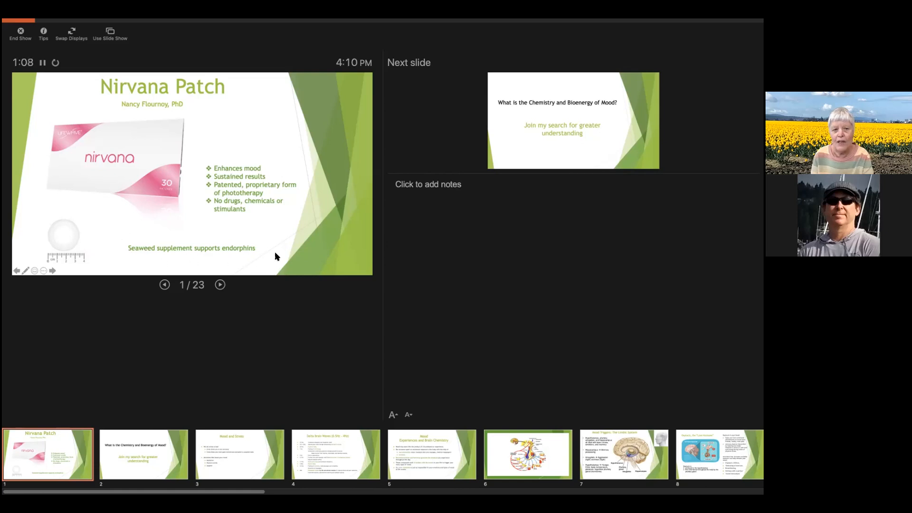
{"action": "mouse_move", "coordinate": [113, 227]}
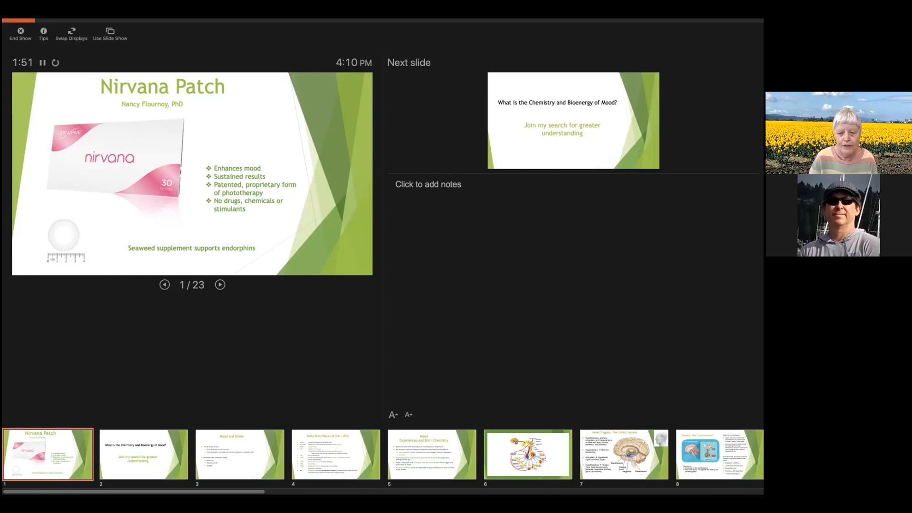
Advance past the chemistry-of-mood question to slide 3, Mood and Stress.
{"action": "left_click", "coordinate": [219, 284]}
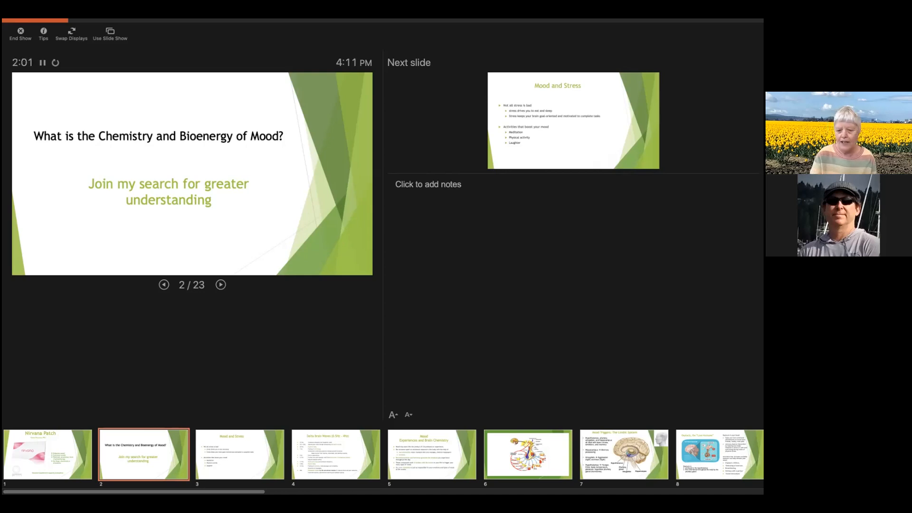
{"action": "left_click", "coordinate": [220, 284]}
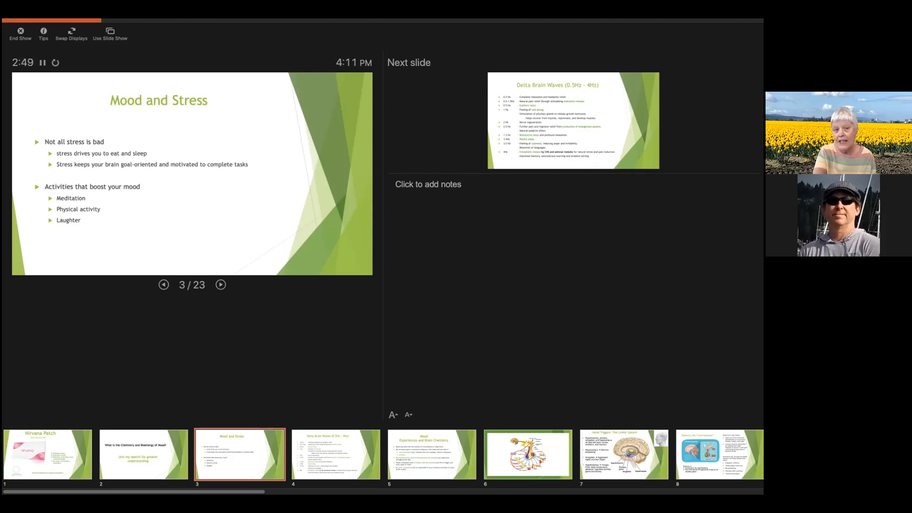
Advance to slide 4, Delta Brain Waves (0.5Hz - 4Hz) effects per frequency.
{"action": "left_click", "coordinate": [219, 285]}
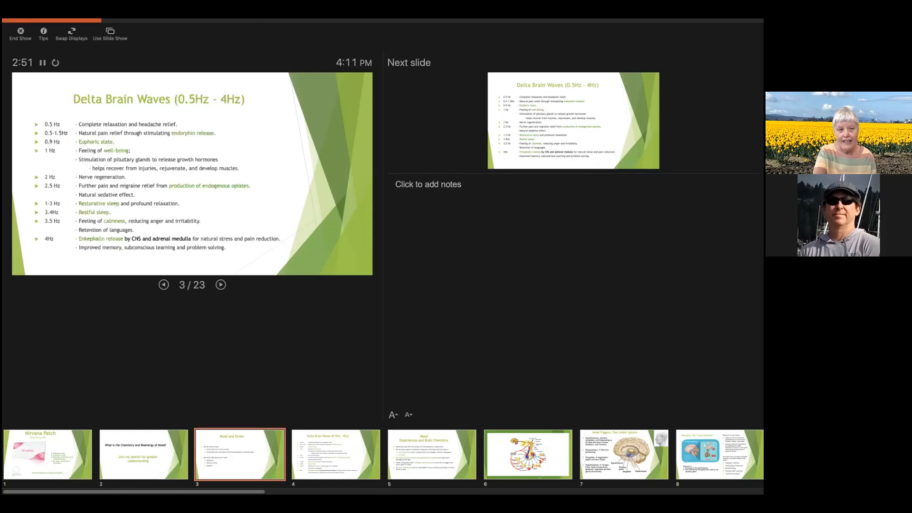
{"action": "left_click", "coordinate": [219, 284]}
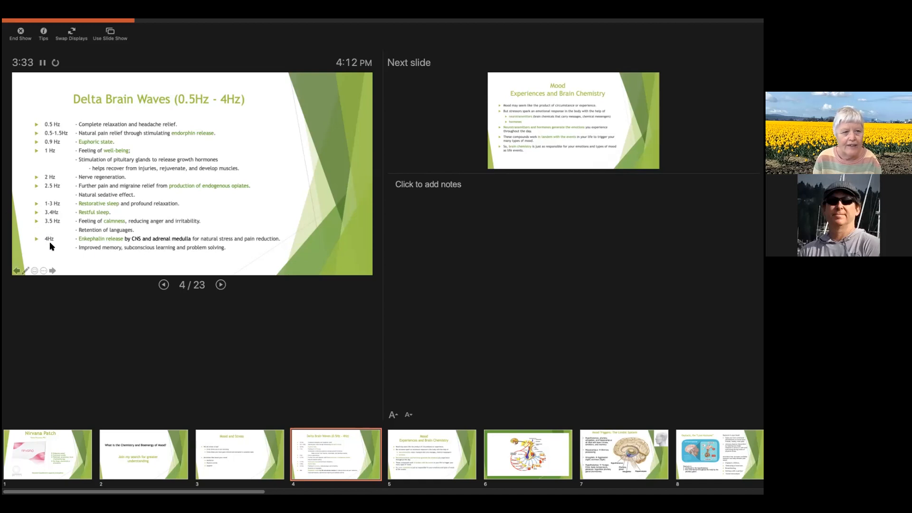
{"action": "mouse_move", "coordinate": [111, 126]}
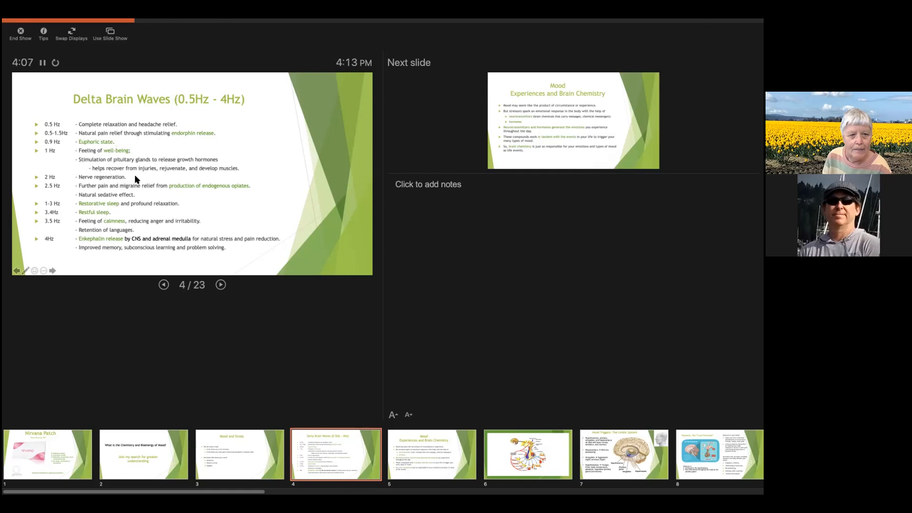
{"action": "mouse_move", "coordinate": [188, 195]}
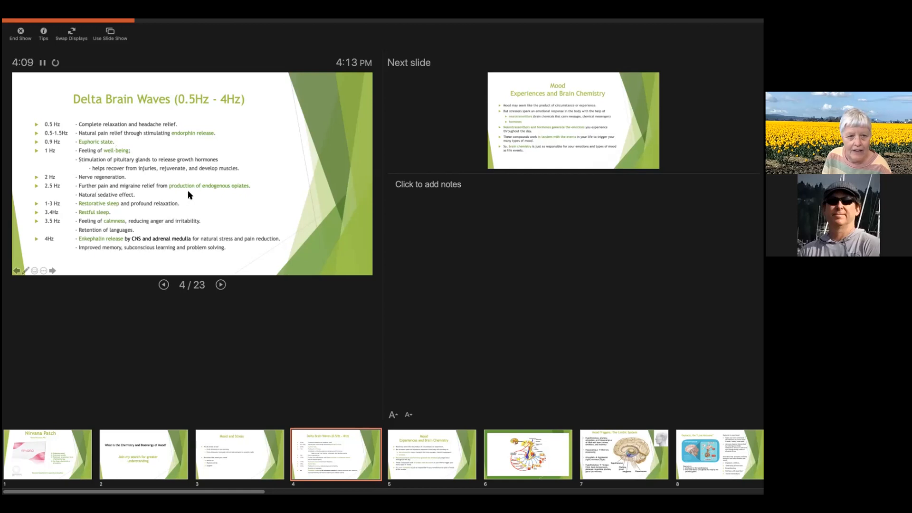
{"action": "mouse_move", "coordinate": [140, 185]}
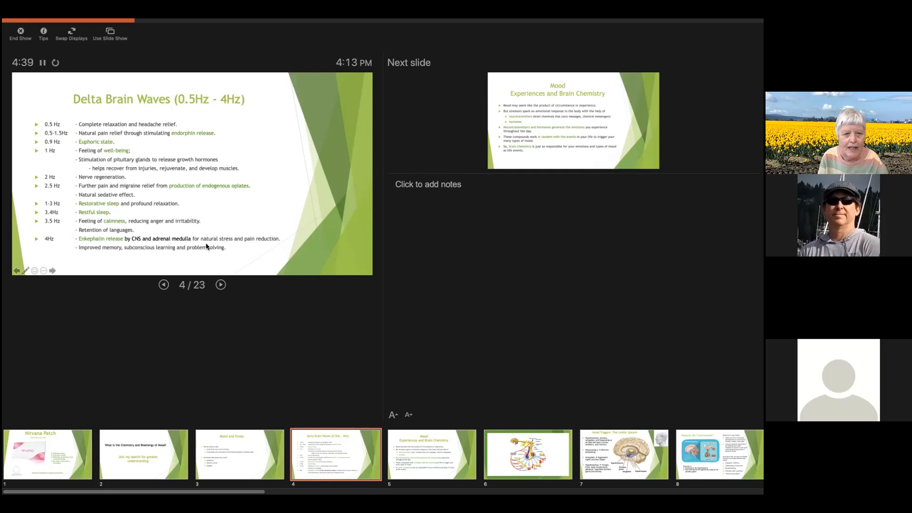
{"action": "mouse_move", "coordinate": [221, 245]}
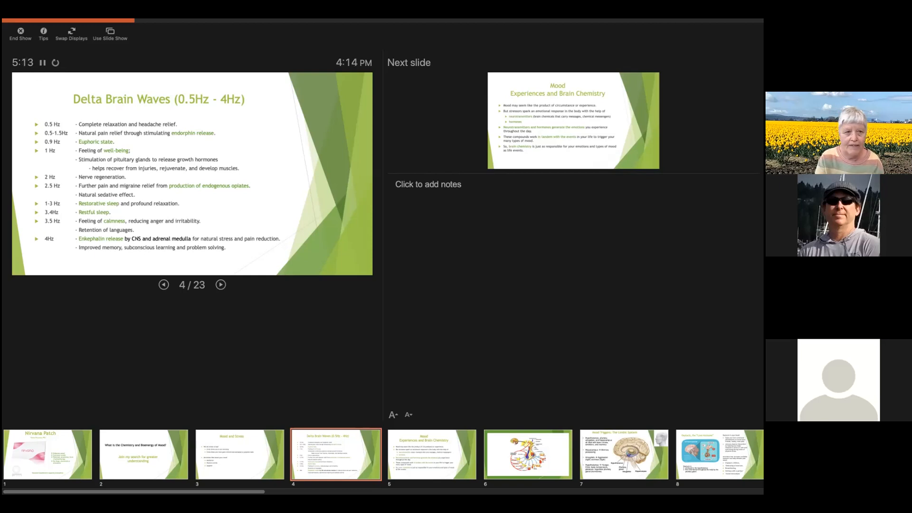
Advance from Delta Brain Waves to the brain hormone pathway diagram slide.
{"action": "left_click", "coordinate": [219, 284]}
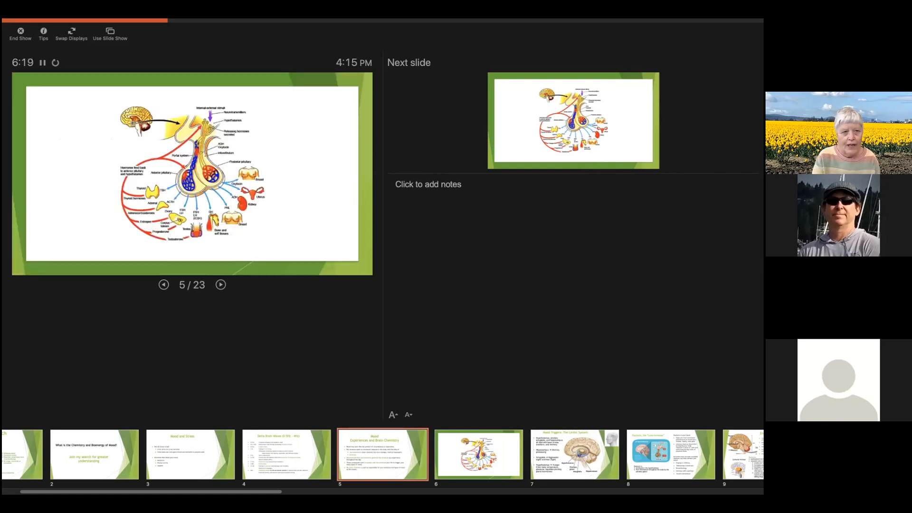
Advance through the hormone diagram to slide 7, Mood Triggers: The Limbic System.
{"action": "left_click", "coordinate": [220, 284]}
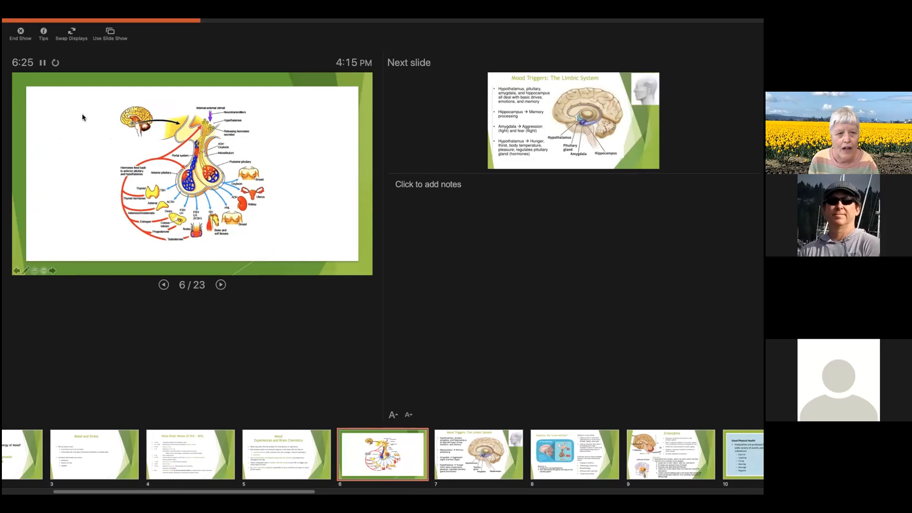
{"action": "mouse_move", "coordinate": [112, 116]}
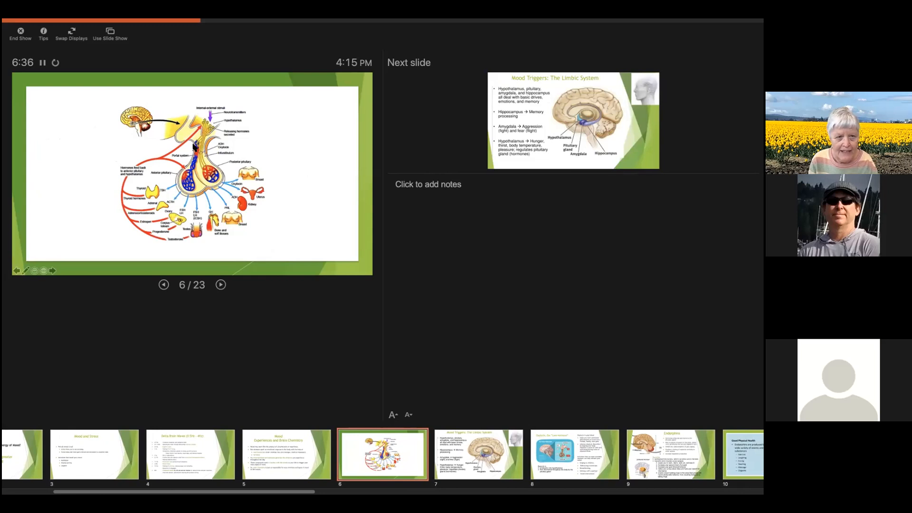
{"action": "mouse_move", "coordinate": [222, 116]}
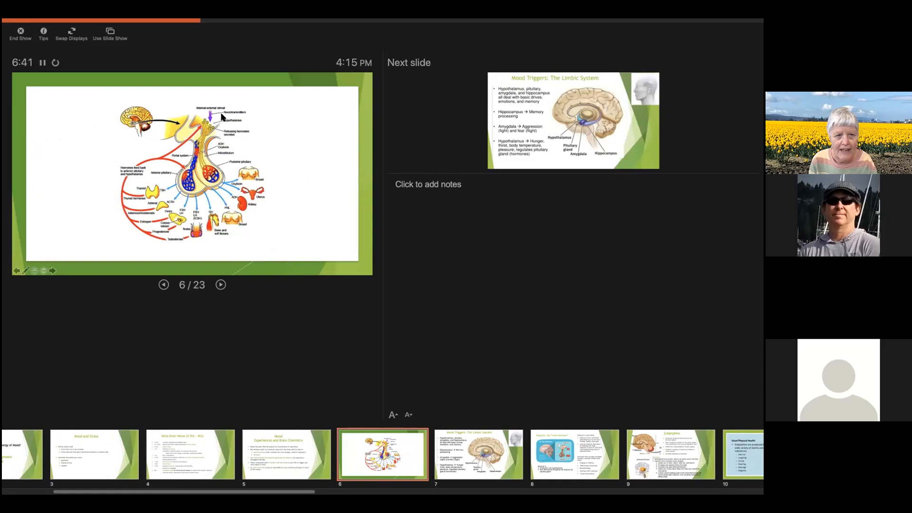
{"action": "mouse_move", "coordinate": [214, 124]}
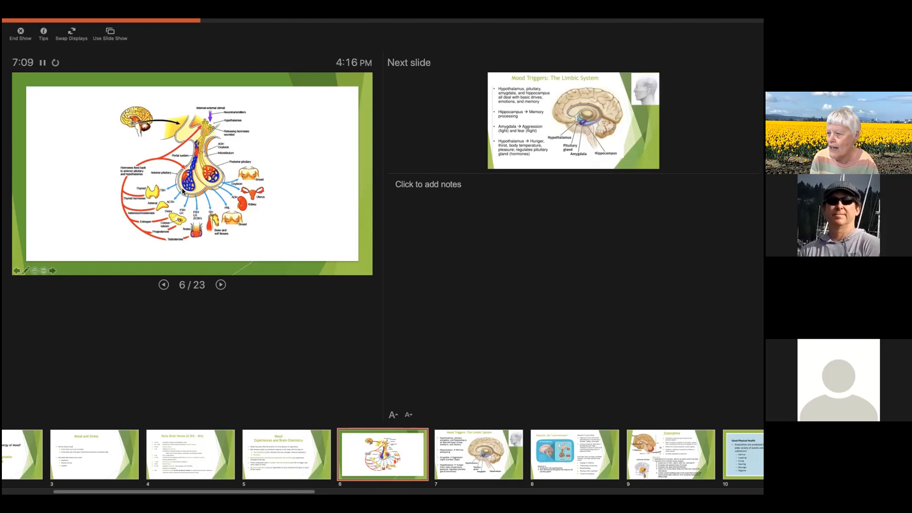
{"action": "mouse_move", "coordinate": [260, 196]}
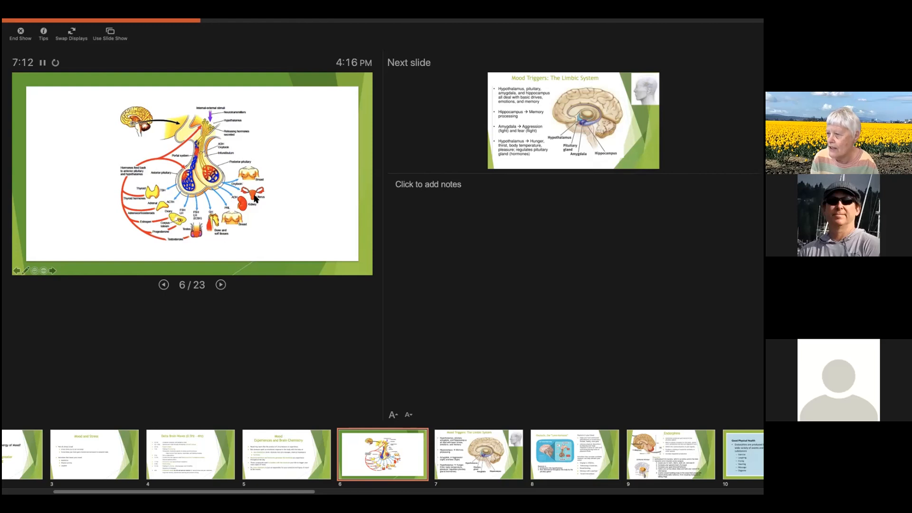
{"action": "mouse_move", "coordinate": [178, 239]}
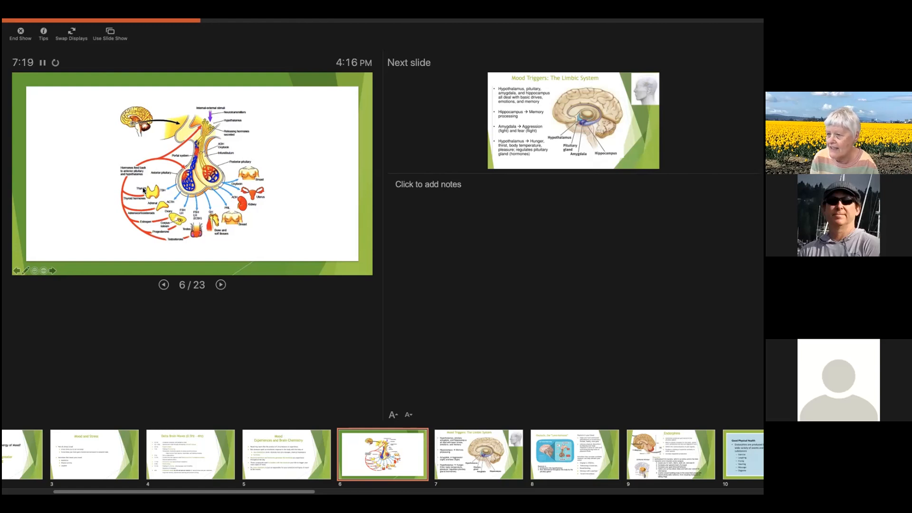
{"action": "mouse_move", "coordinate": [166, 243]}
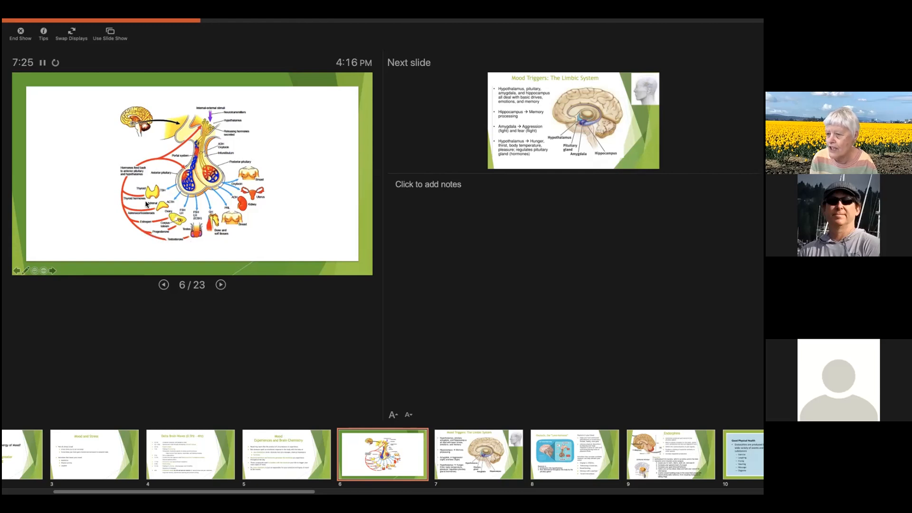
{"action": "mouse_move", "coordinate": [157, 209]}
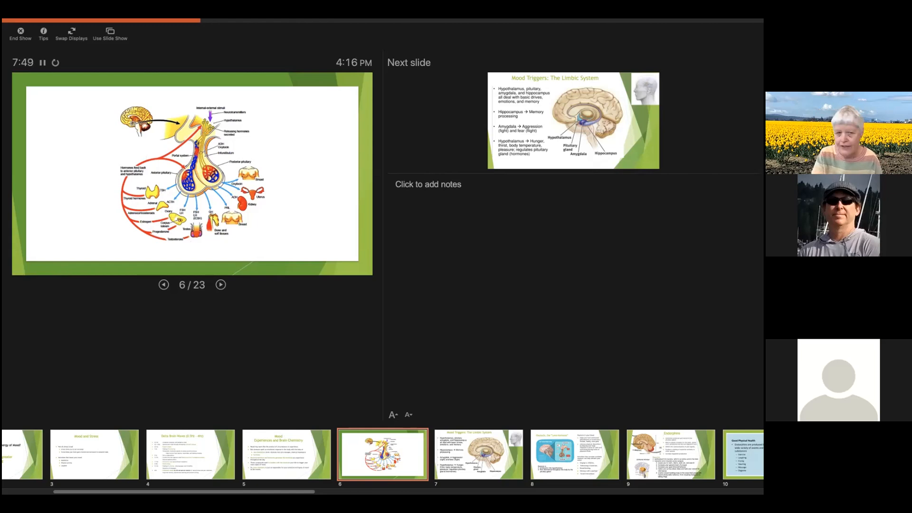
{"action": "left_click", "coordinate": [219, 284]}
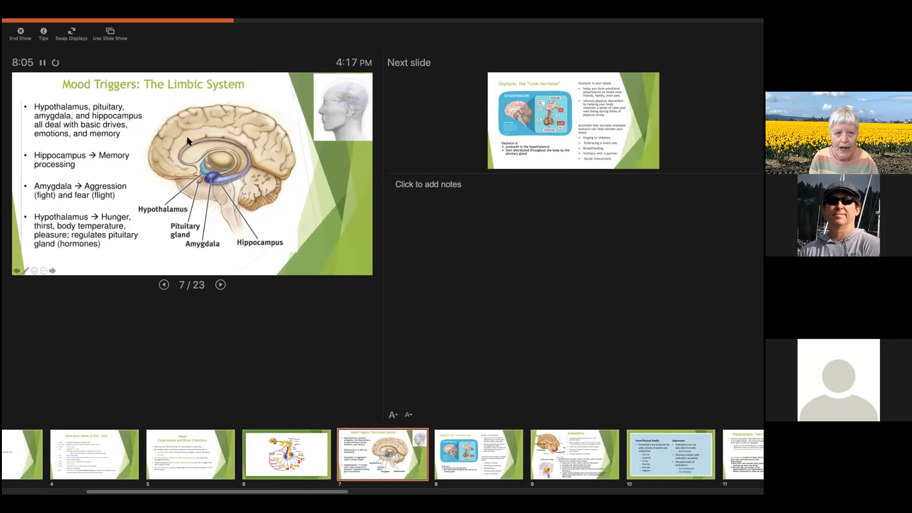
{"action": "mouse_move", "coordinate": [236, 158]}
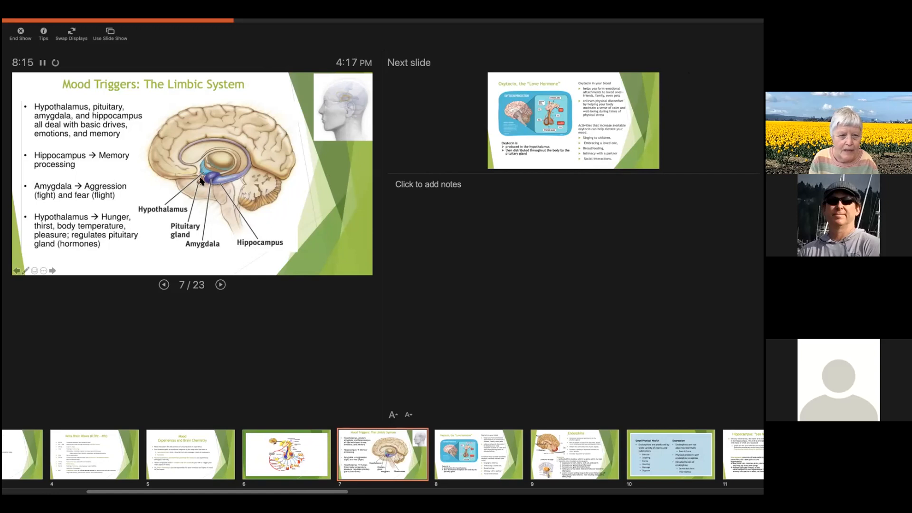
{"action": "mouse_move", "coordinate": [197, 186]}
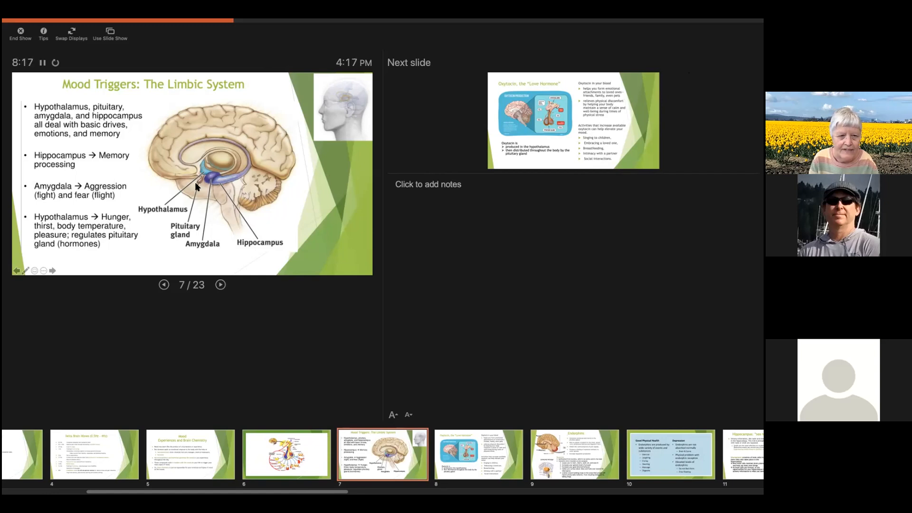
{"action": "mouse_move", "coordinate": [211, 181]}
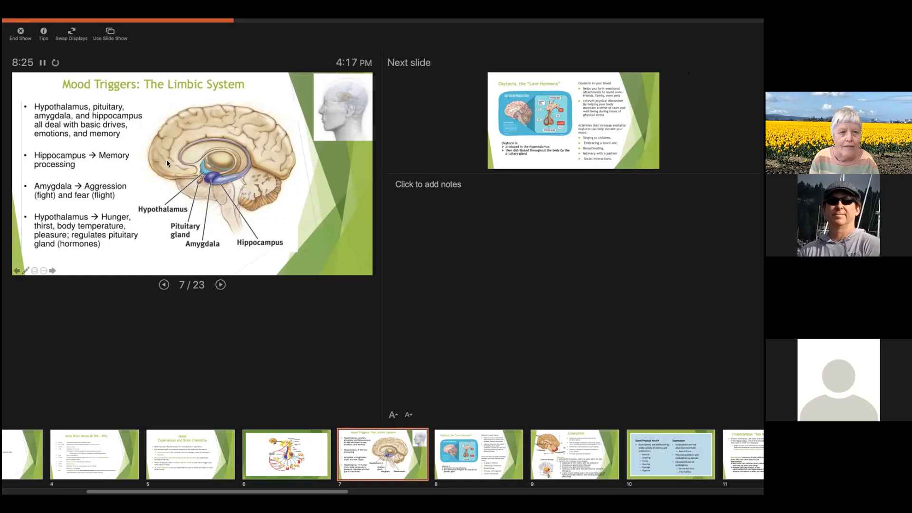
{"action": "mouse_move", "coordinate": [80, 139]}
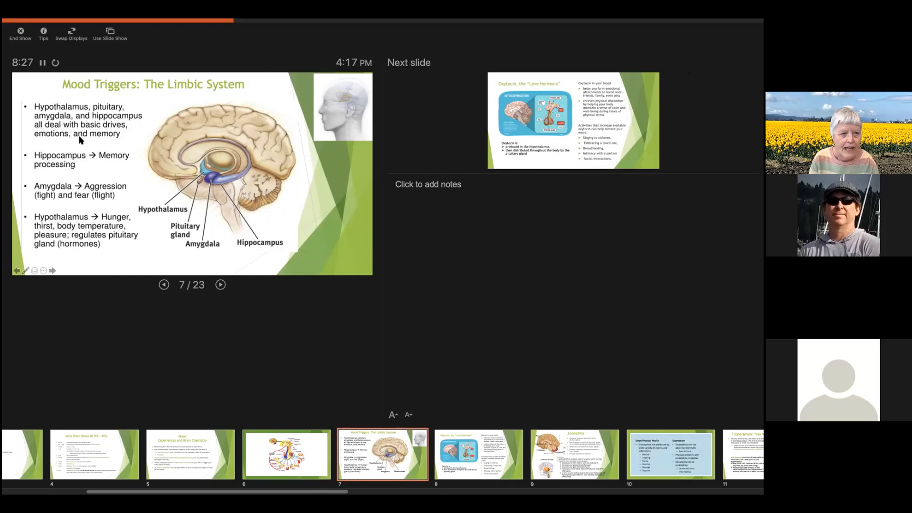
{"action": "mouse_move", "coordinate": [84, 136]}
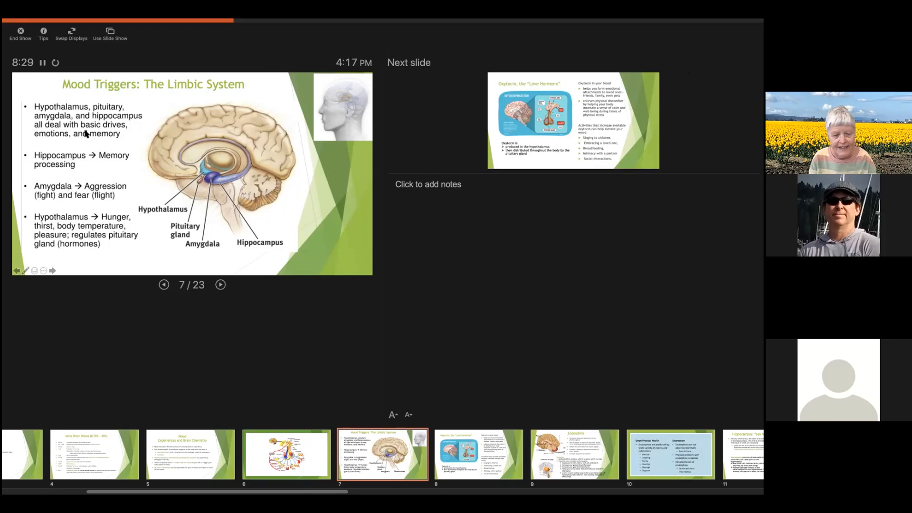
Peek at the Oxytocin slide, return to the limbic system, then settle on slide 8, Oxytocin.
{"action": "left_click", "coordinate": [219, 284]}
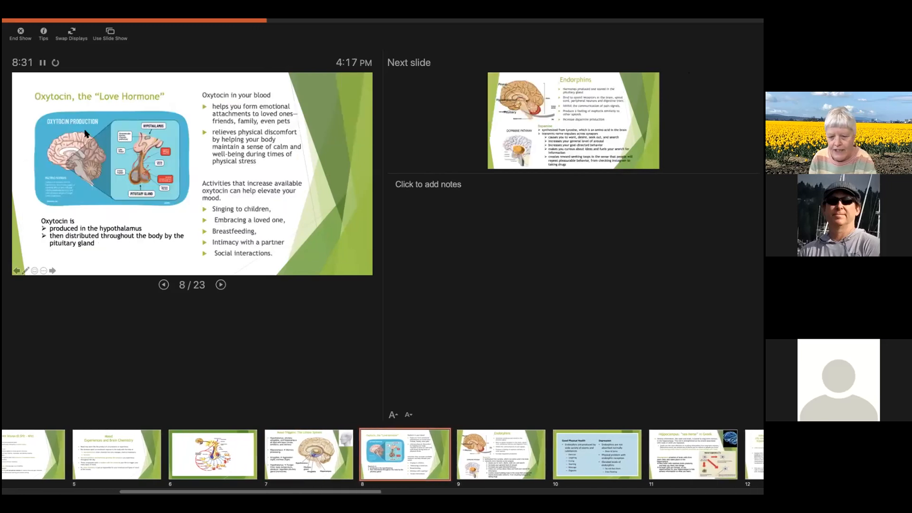
{"action": "left_click", "coordinate": [163, 284]}
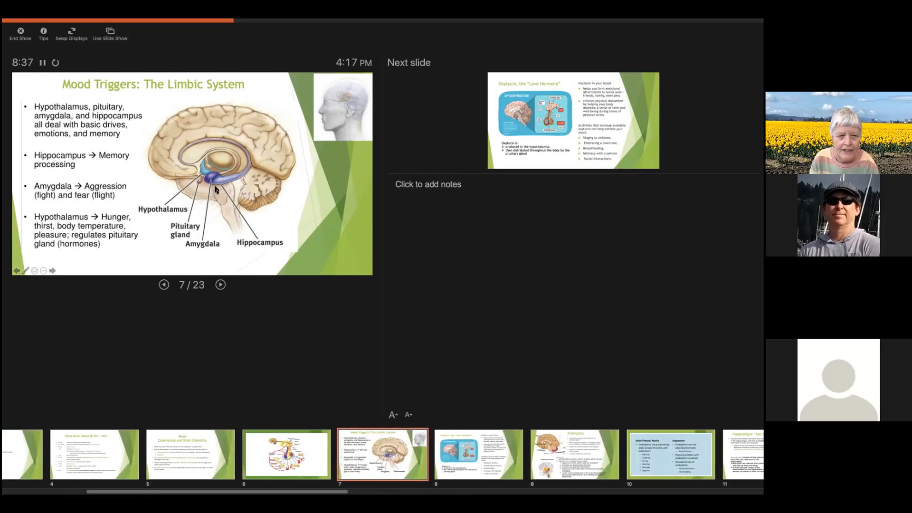
{"action": "mouse_move", "coordinate": [233, 221]}
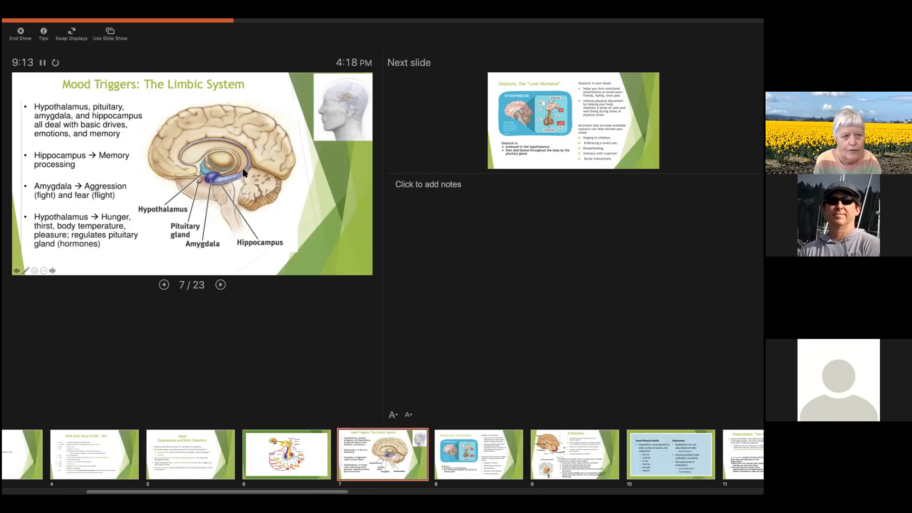
{"action": "mouse_move", "coordinate": [81, 199]}
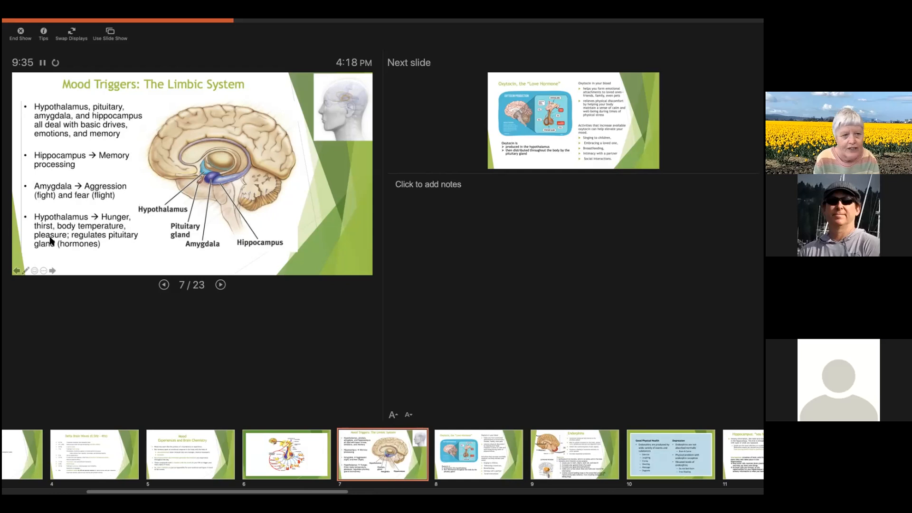
{"action": "mouse_move", "coordinate": [76, 242]}
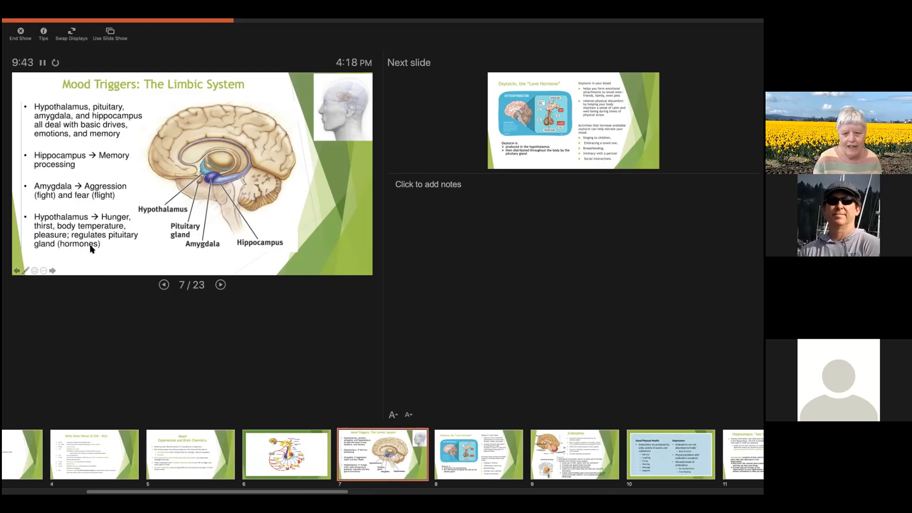
{"action": "left_click", "coordinate": [220, 285]}
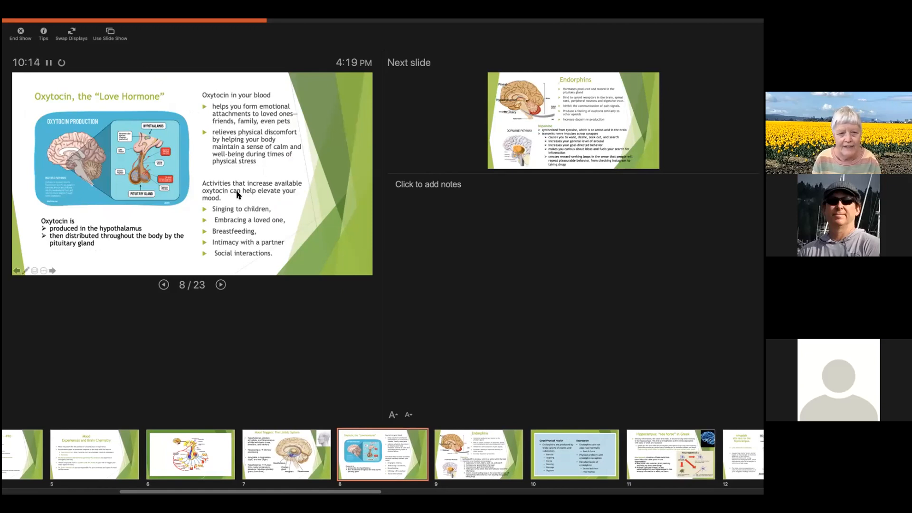
{"action": "mouse_move", "coordinate": [278, 242]}
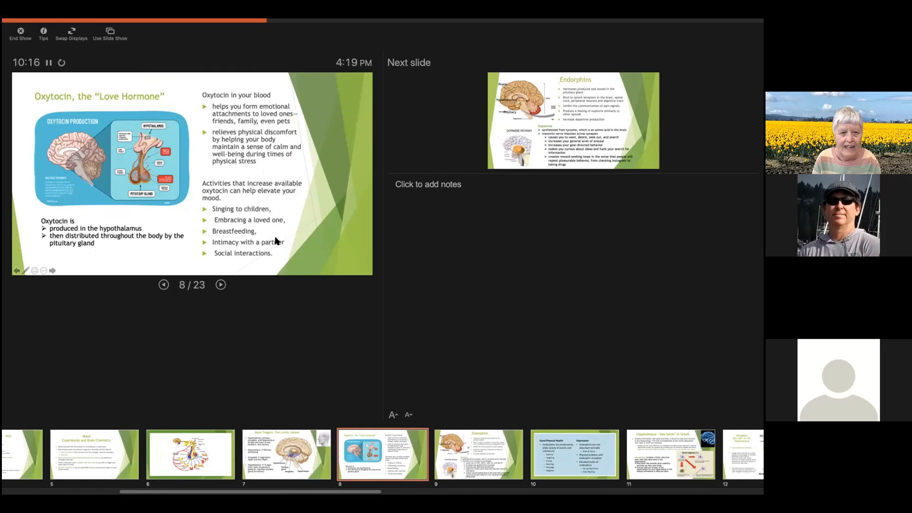
{"action": "mouse_move", "coordinate": [209, 207]}
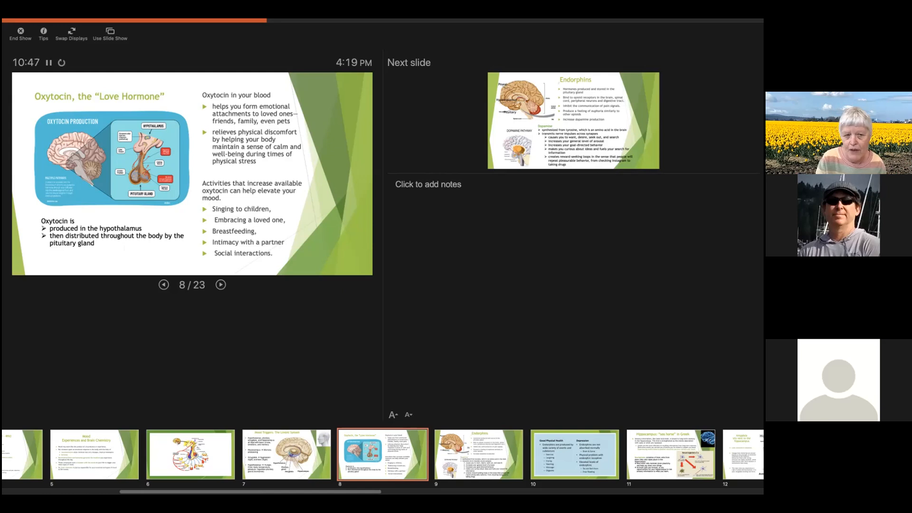
Advance from the Oxytocin slide to slide 9, Endorphins and the dopamine pathway.
{"action": "left_click", "coordinate": [220, 284]}
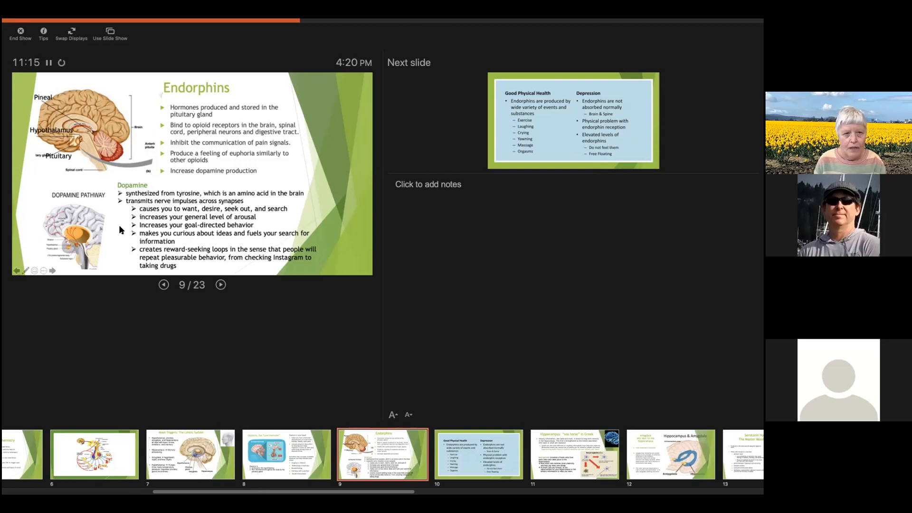
{"action": "mouse_move", "coordinate": [266, 130]}
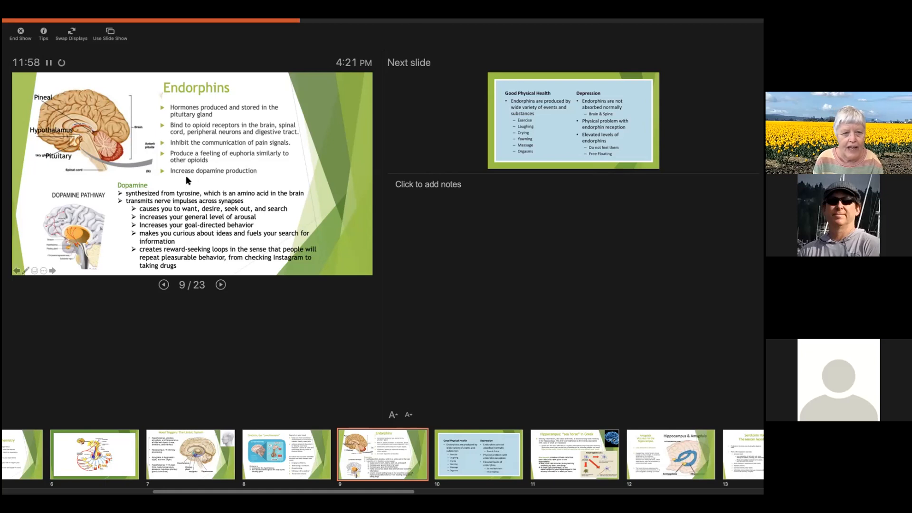
{"action": "mouse_move", "coordinate": [140, 177]}
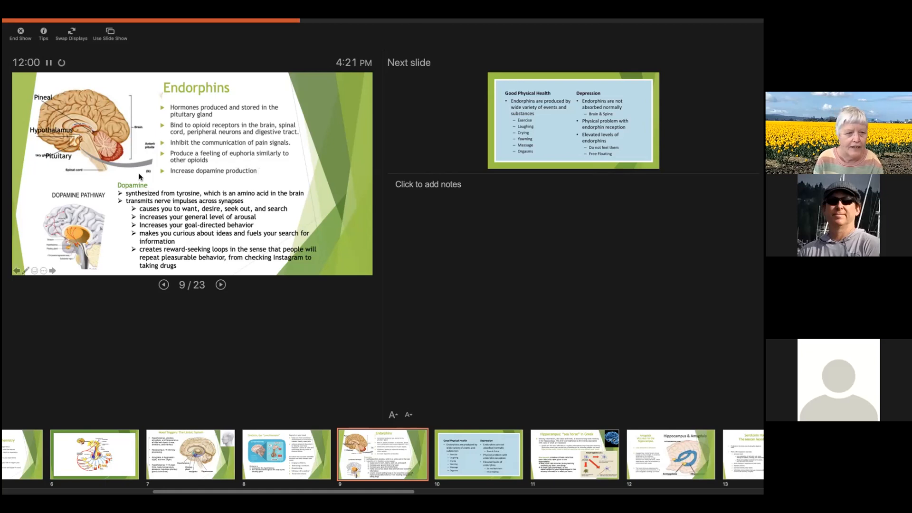
{"action": "mouse_move", "coordinate": [47, 232]}
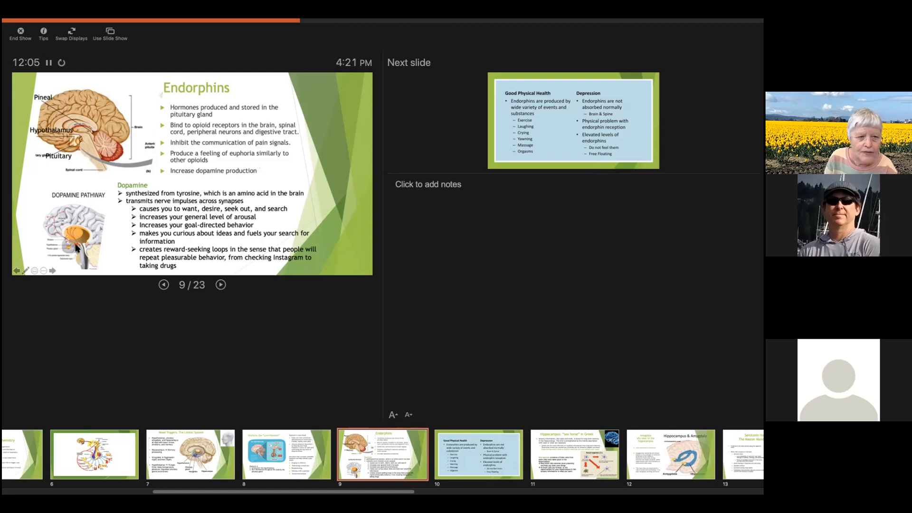
{"action": "mouse_move", "coordinate": [57, 214]}
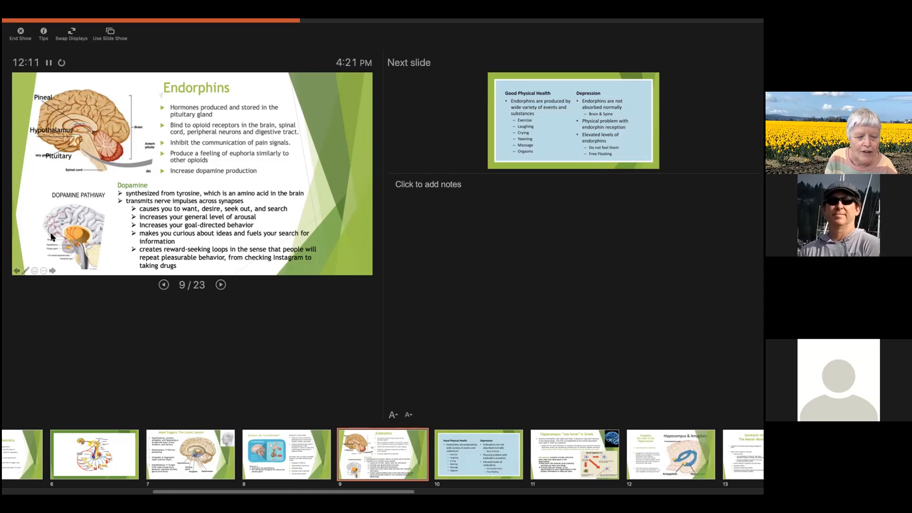
{"action": "mouse_move", "coordinate": [63, 224]}
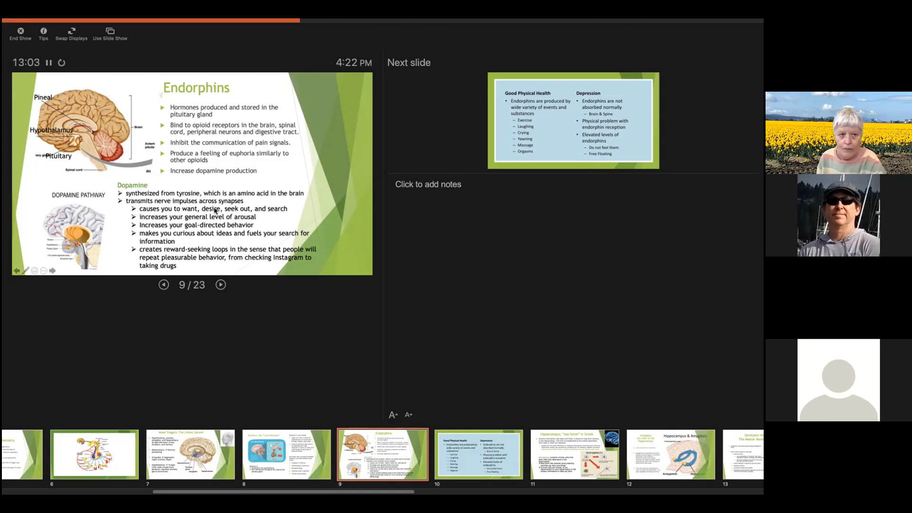
Advance to slide 10, Good Physical Health versus Depression.
{"action": "left_click", "coordinate": [221, 284]}
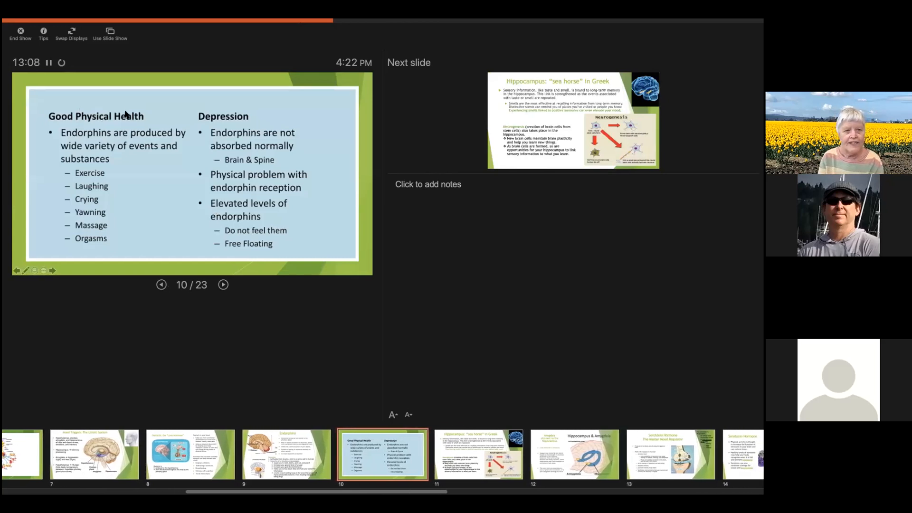
{"action": "mouse_move", "coordinate": [76, 161]}
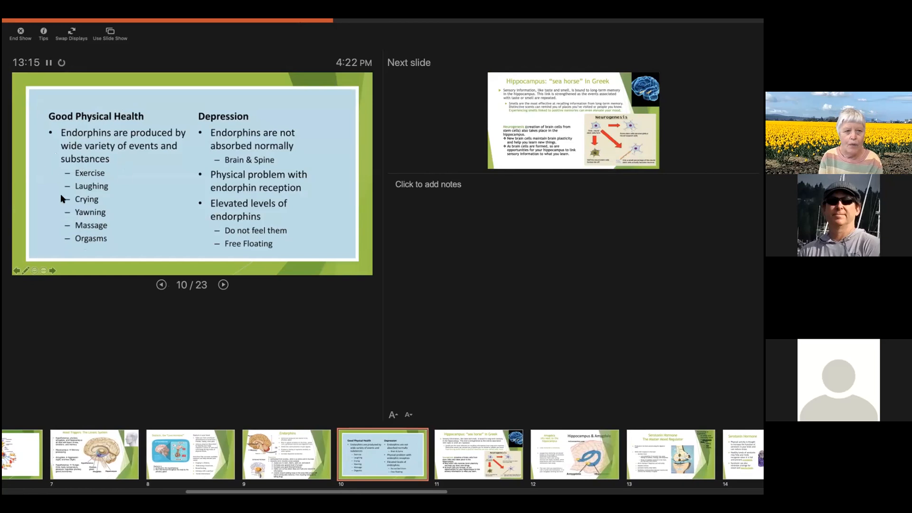
{"action": "mouse_move", "coordinate": [115, 227]}
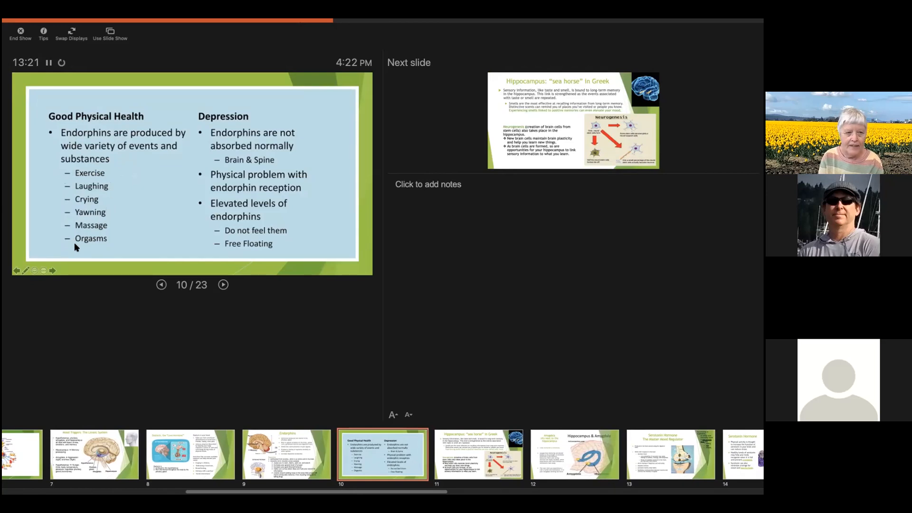
{"action": "mouse_move", "coordinate": [55, 226]}
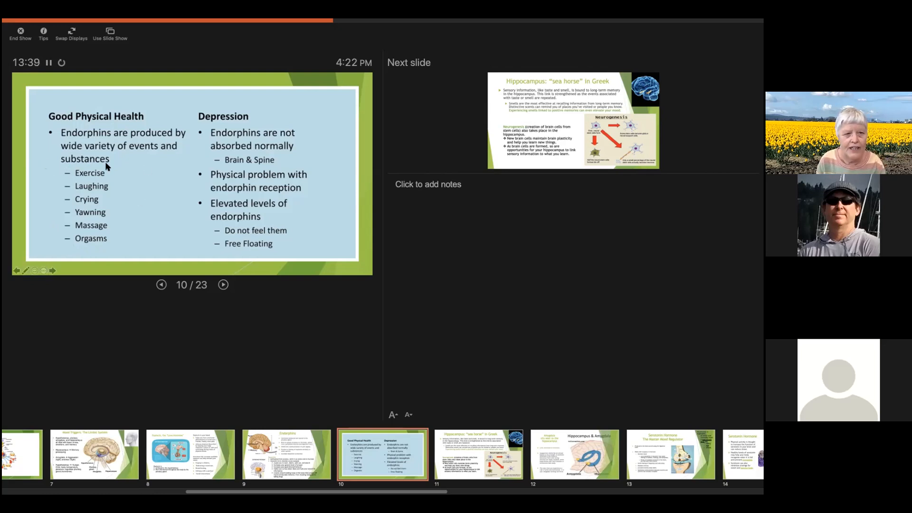
{"action": "mouse_move", "coordinate": [187, 178]}
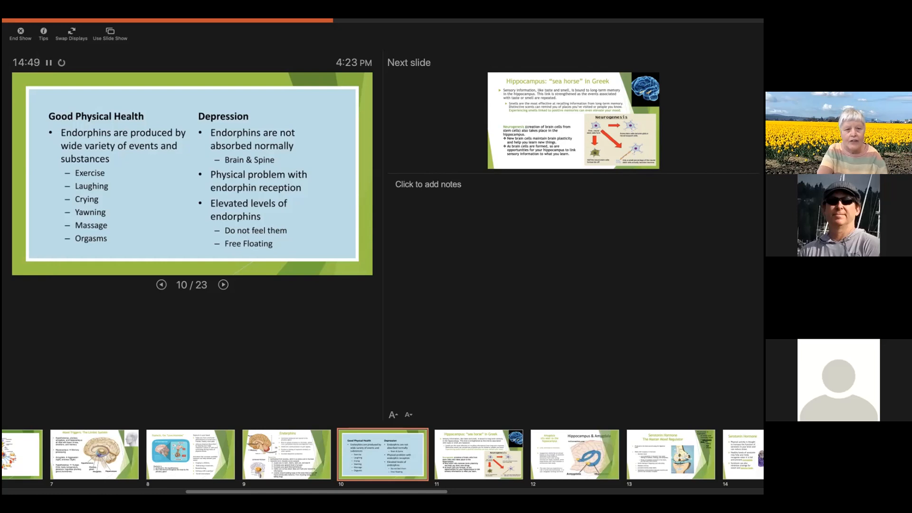
Advance to slide 11, Hippocampus "sea horse" on sensory memory and neurogenesis.
{"action": "left_click", "coordinate": [222, 284]}
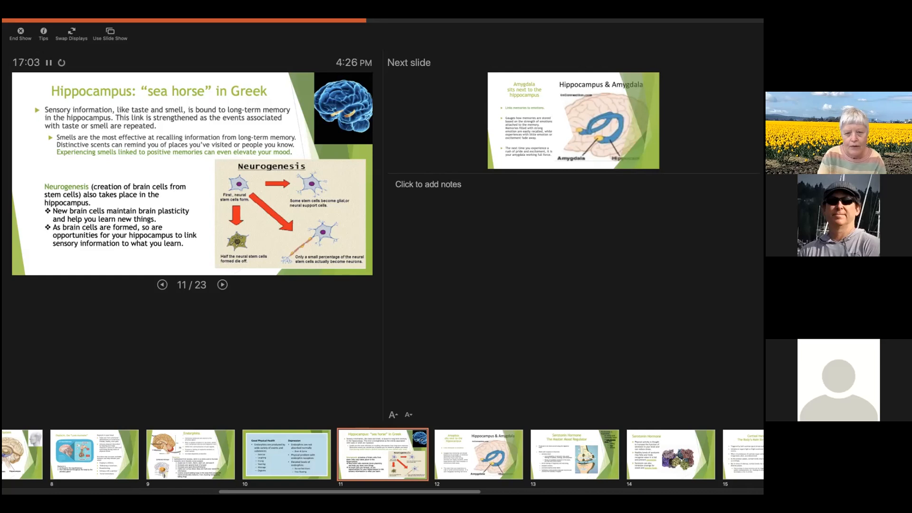
Advance to slide 12, Hippocampus & Amygdala linking memories to emotions.
{"action": "left_click", "coordinate": [222, 284]}
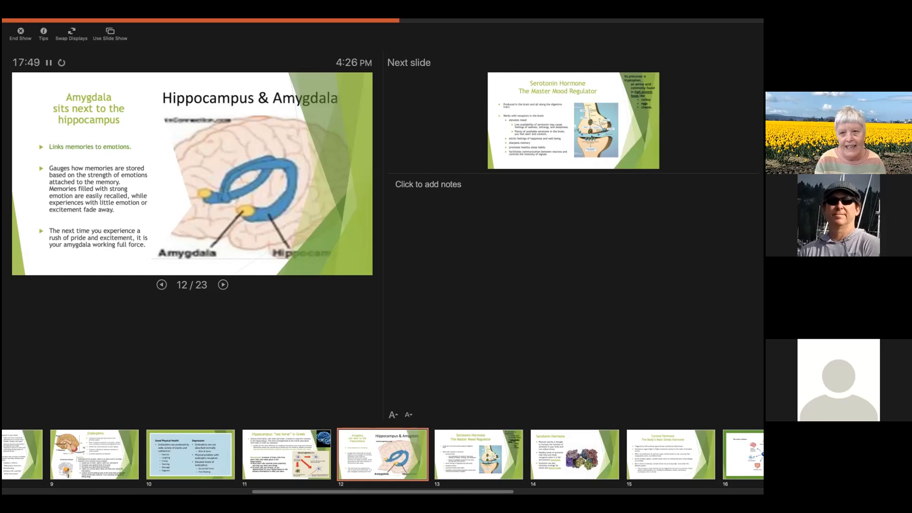
Advance to slide 13, Serotonin Hormone, the Master Mood Regulator.
{"action": "left_click", "coordinate": [223, 284]}
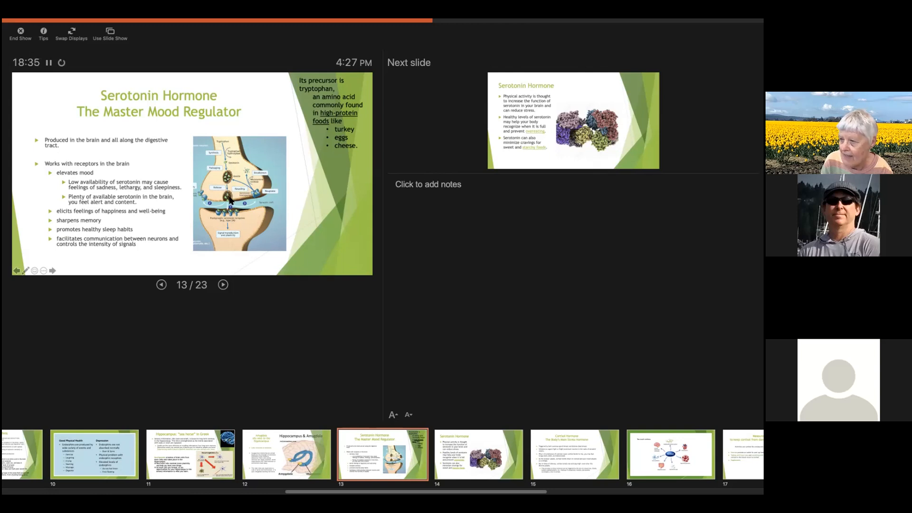
{"action": "mouse_move", "coordinate": [192, 212]}
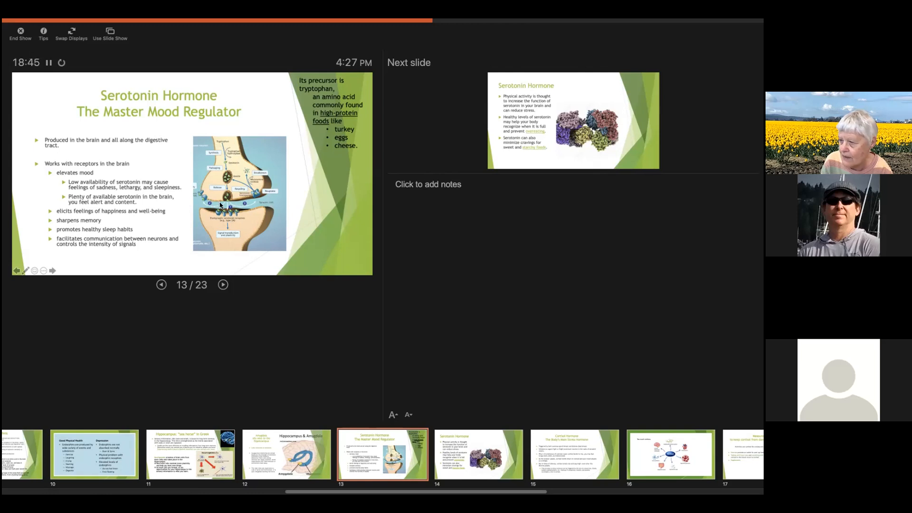
{"action": "mouse_move", "coordinate": [223, 223]}
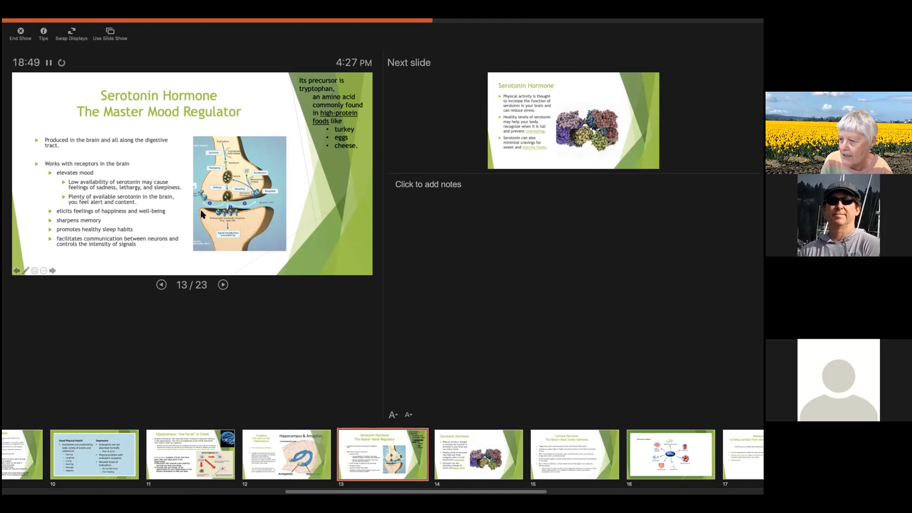
{"action": "mouse_move", "coordinate": [225, 189]}
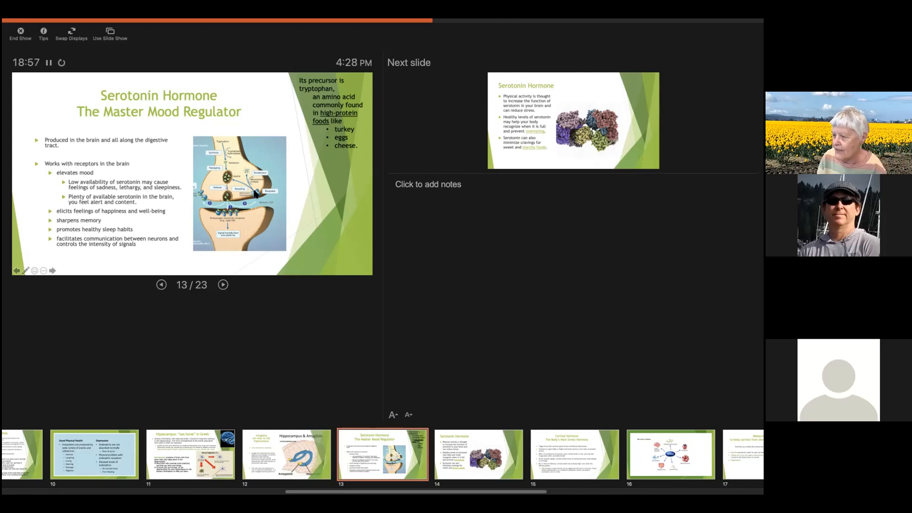
{"action": "mouse_move", "coordinate": [233, 189]}
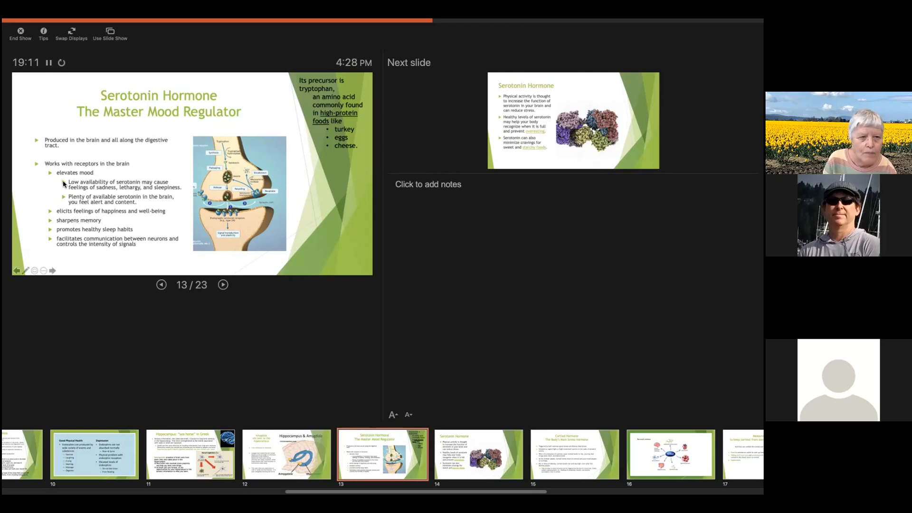
{"action": "mouse_move", "coordinate": [94, 174]}
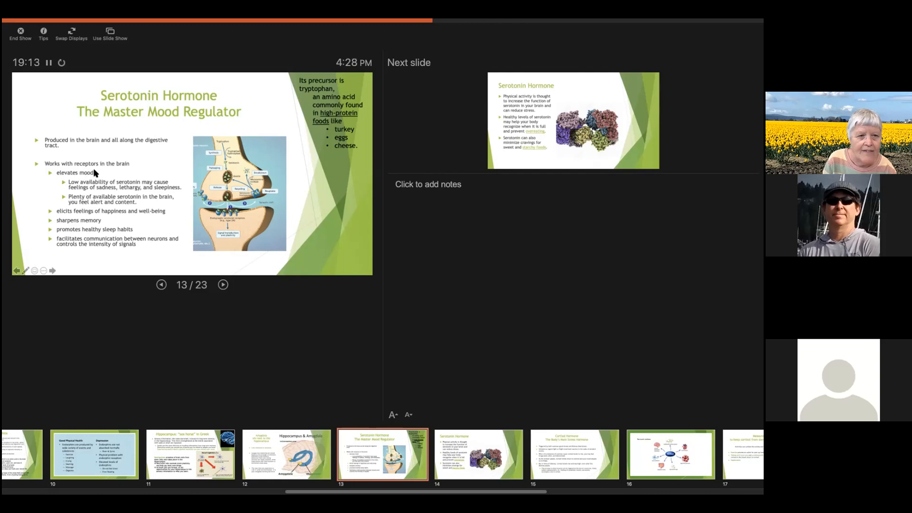
{"action": "mouse_move", "coordinate": [40, 189]}
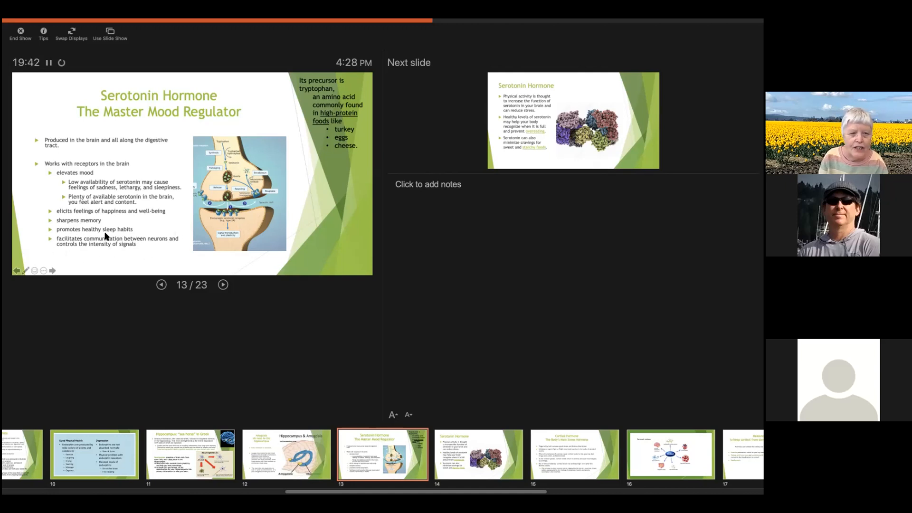
{"action": "mouse_move", "coordinate": [112, 257]}
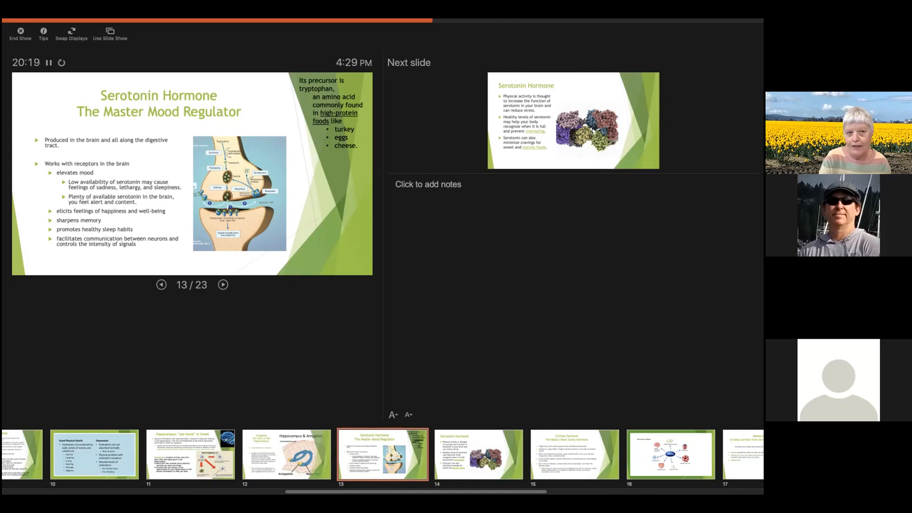
Advance the show to slide 13, Serotonin Hormone – The Master Mood Regulator.
{"action": "left_click", "coordinate": [222, 284]}
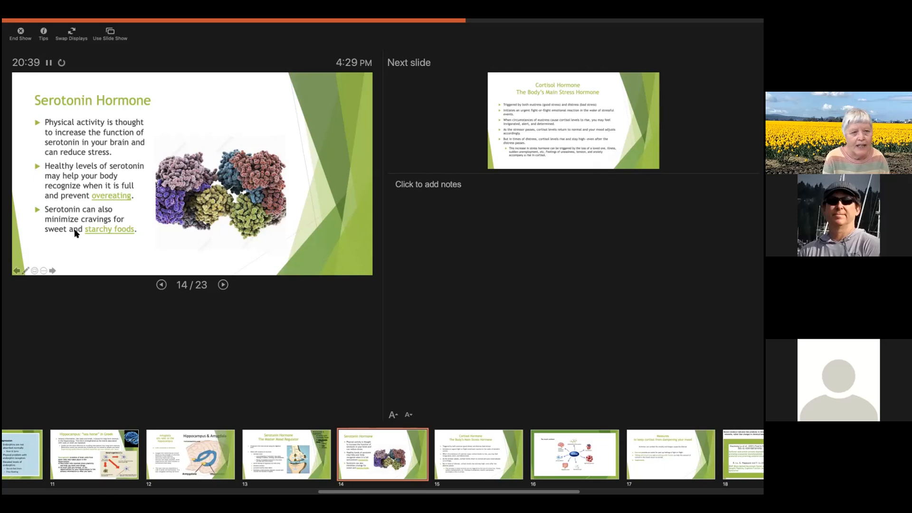
{"action": "mouse_move", "coordinate": [115, 188]}
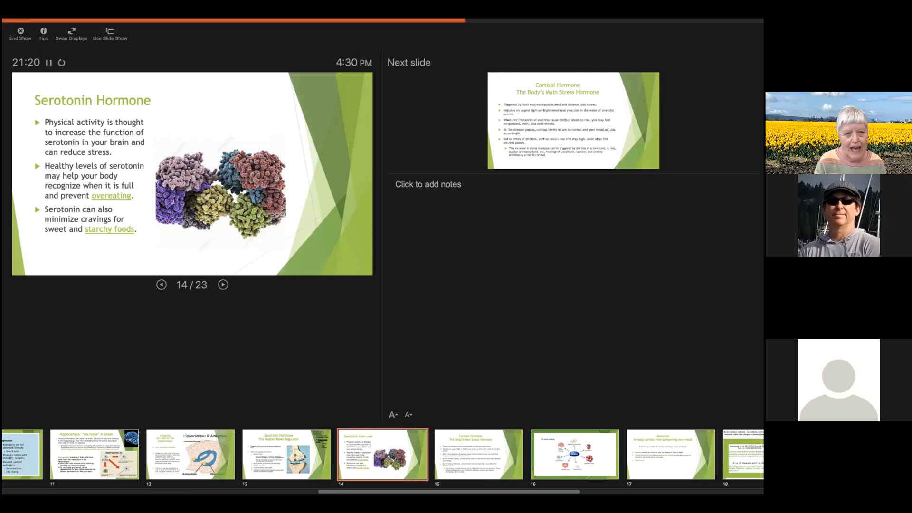
Advance the show to slide 15, Cortisol Hormone – The Body's Main Stress Hormone.
{"action": "left_click", "coordinate": [222, 284]}
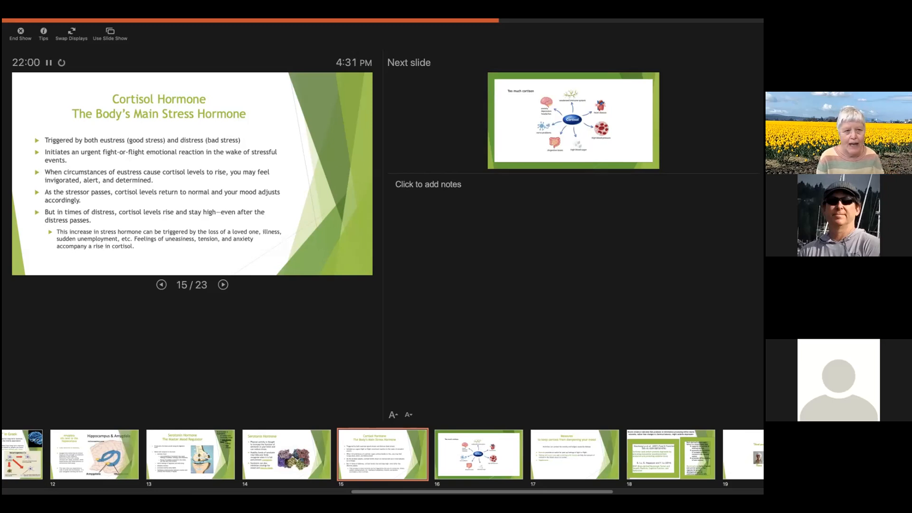
{"action": "mouse_move", "coordinate": [58, 171]}
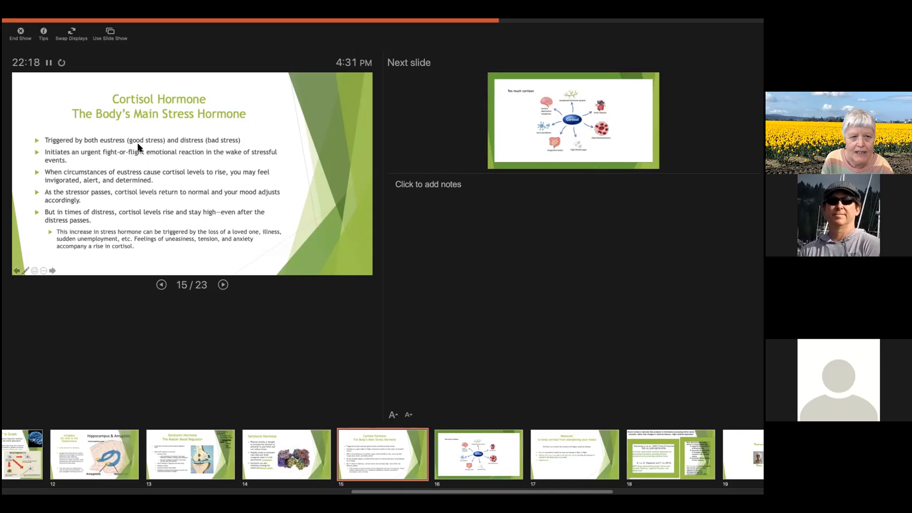
{"action": "mouse_move", "coordinate": [85, 164]}
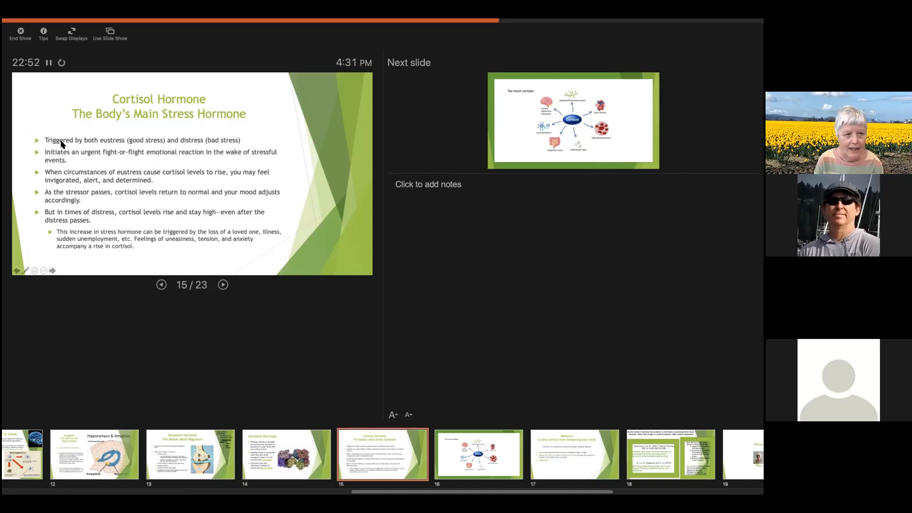
{"action": "left_click", "coordinate": [222, 284]}
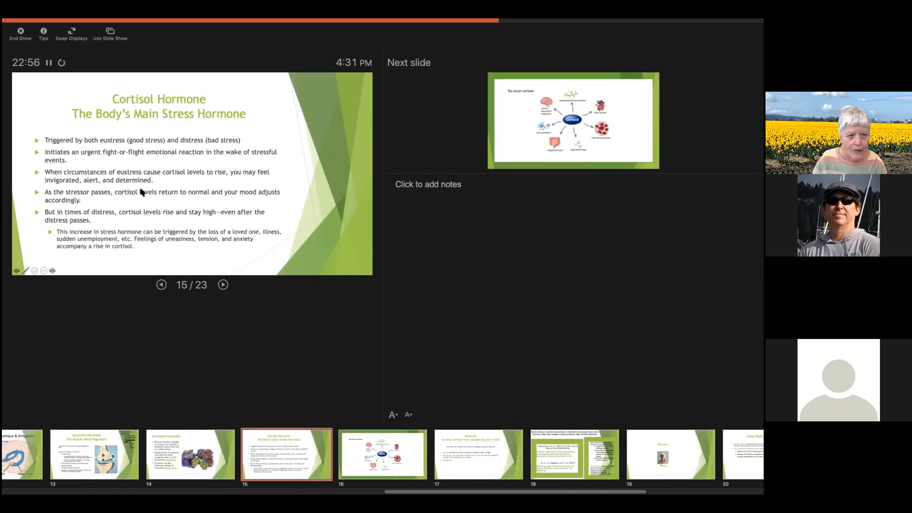
{"action": "scroll", "scroll_direction": "left", "scroll_amount": 3}
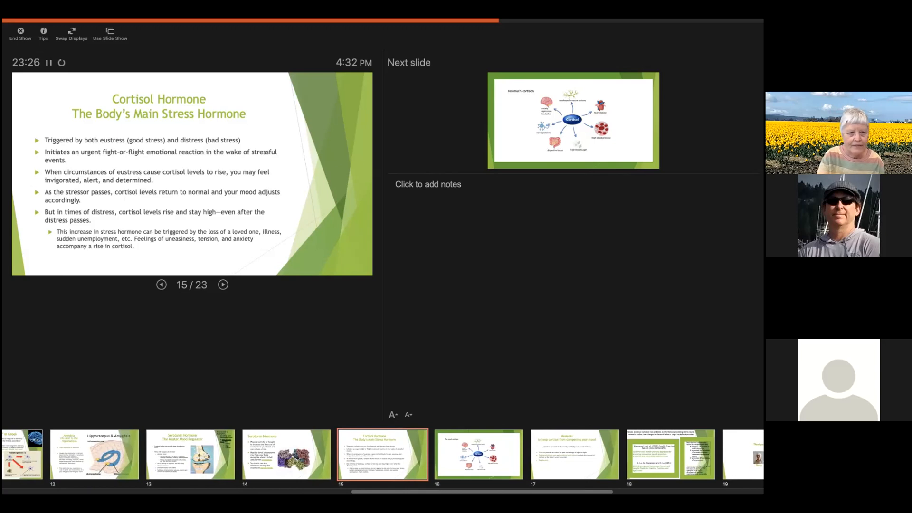
Advance the show to slide 16, the Too much cortisol health-effects diagram.
{"action": "left_click", "coordinate": [223, 284]}
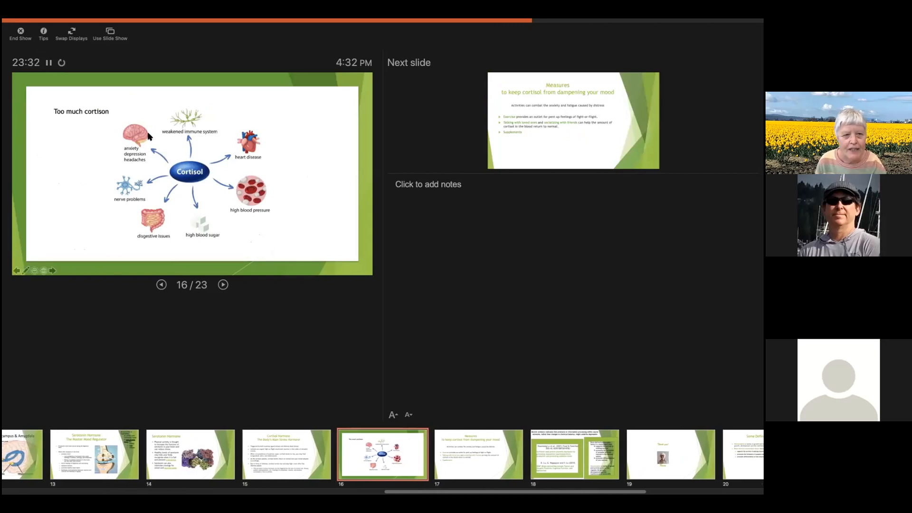
{"action": "mouse_move", "coordinate": [123, 165]}
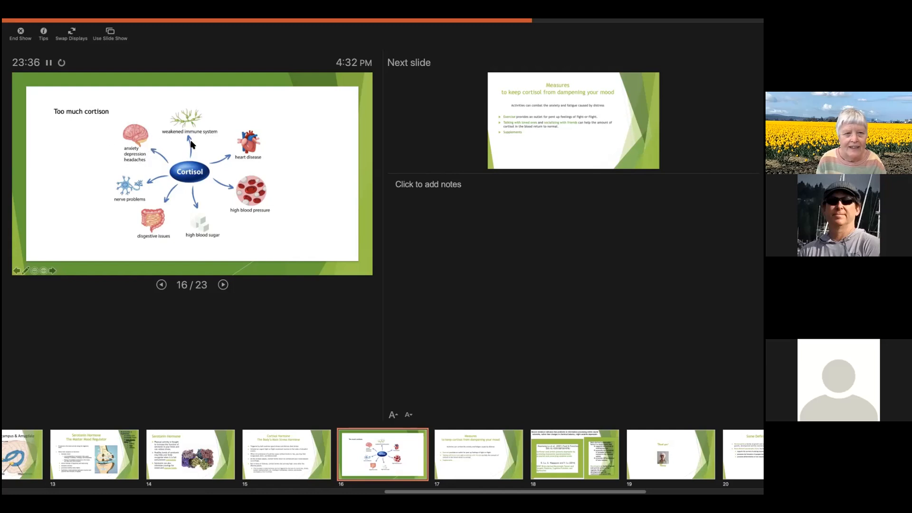
{"action": "mouse_move", "coordinate": [241, 150]}
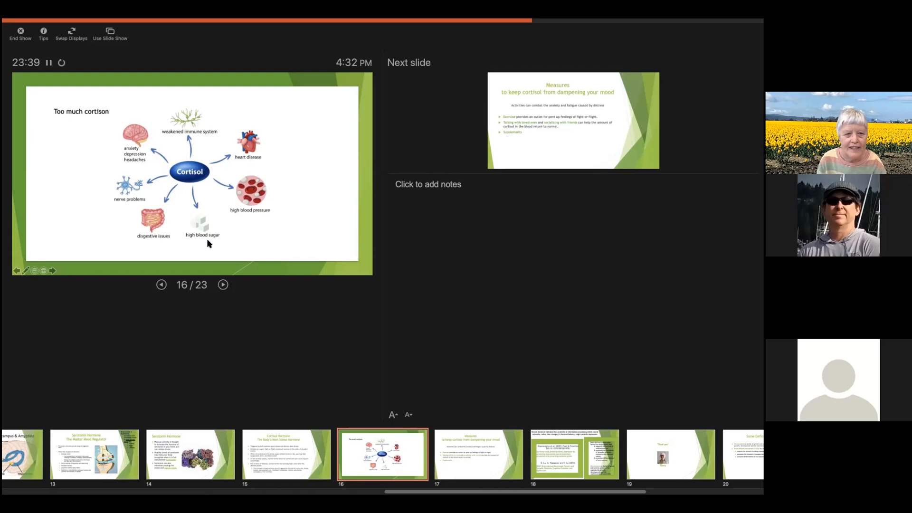
{"action": "mouse_move", "coordinate": [138, 245]}
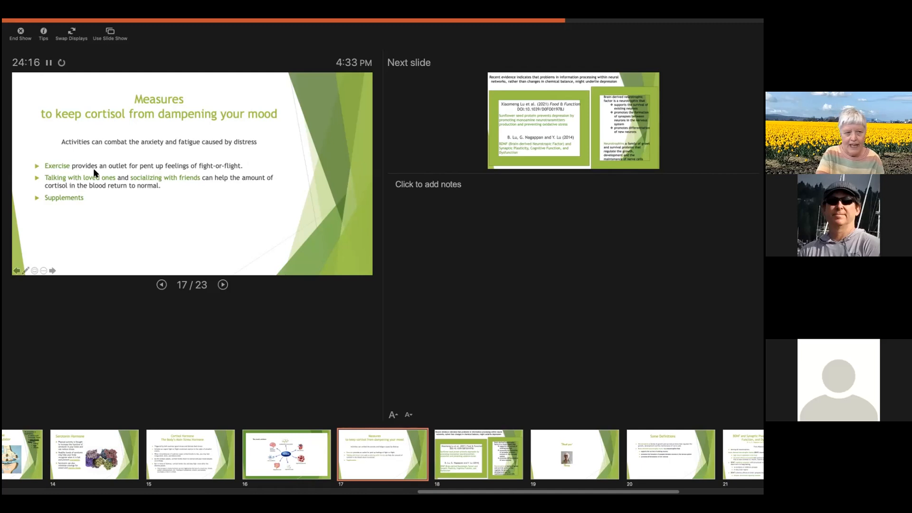
Advance the show to slide 18 citing the sunflower seed protein and BDNF studies.
{"action": "left_click", "coordinate": [222, 284]}
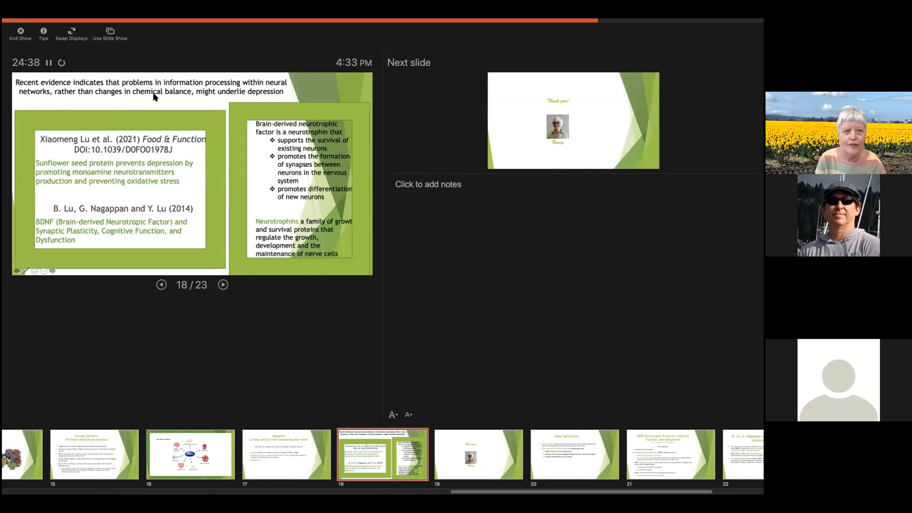
{"action": "mouse_move", "coordinate": [85, 80]}
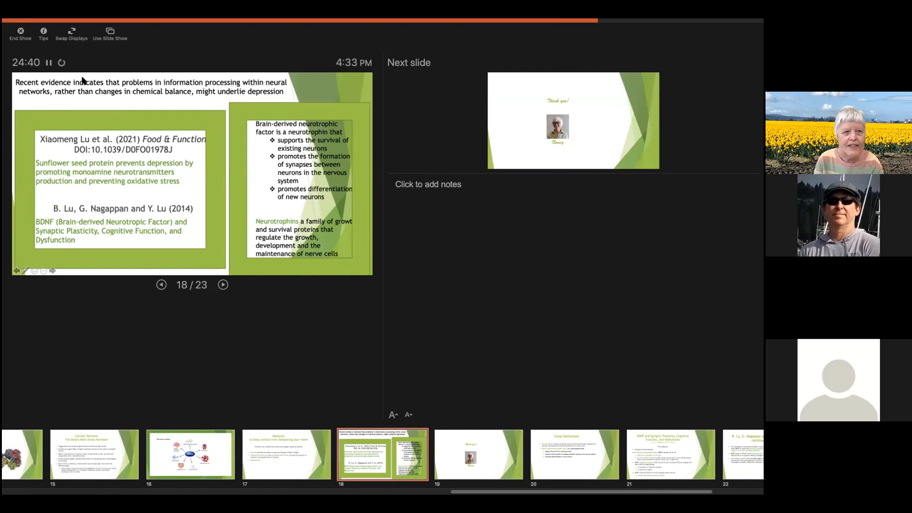
{"action": "mouse_move", "coordinate": [180, 83]}
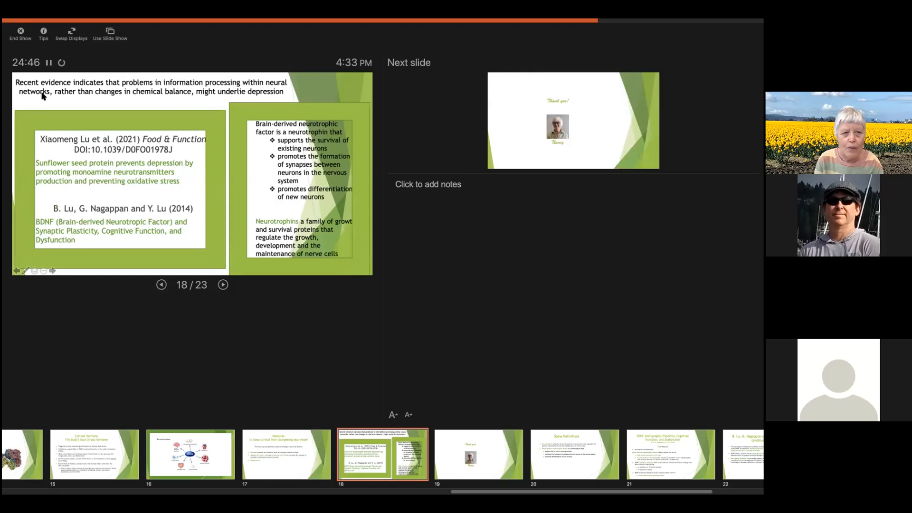
{"action": "mouse_move", "coordinate": [166, 95]}
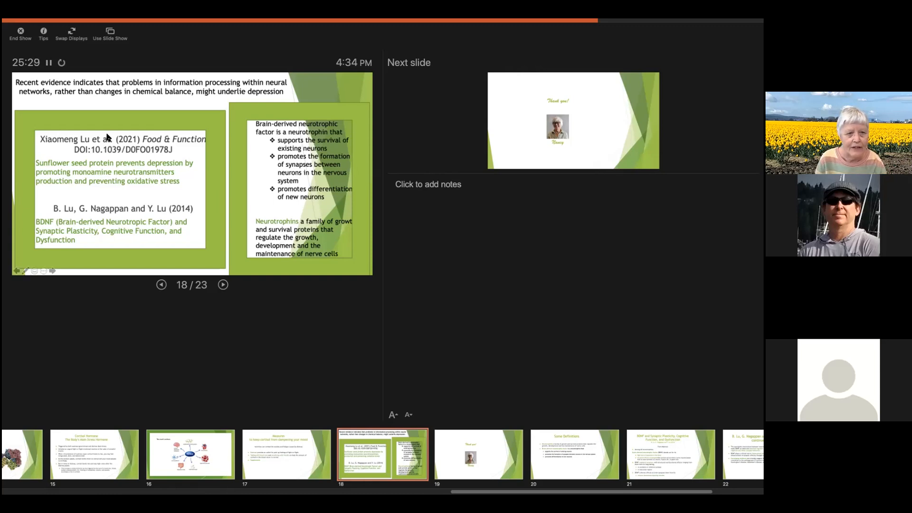
{"action": "mouse_move", "coordinate": [121, 145]}
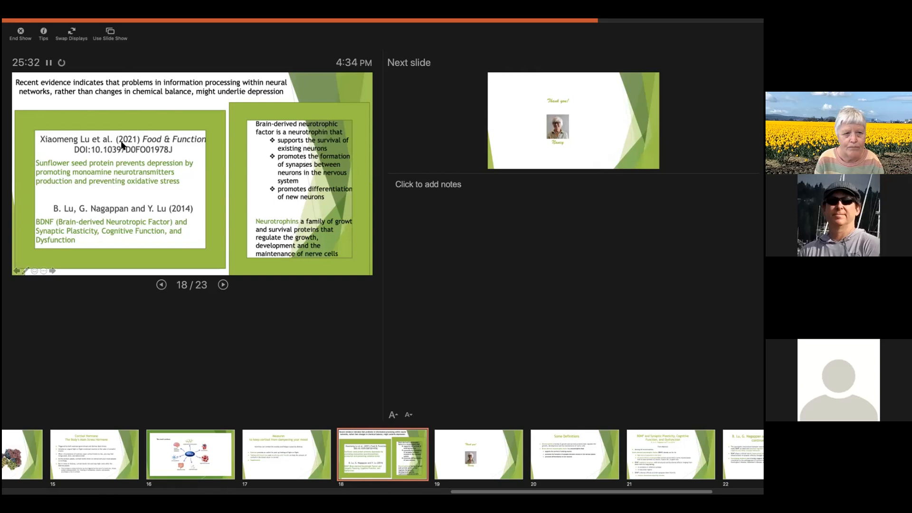
{"action": "mouse_move", "coordinate": [137, 145]}
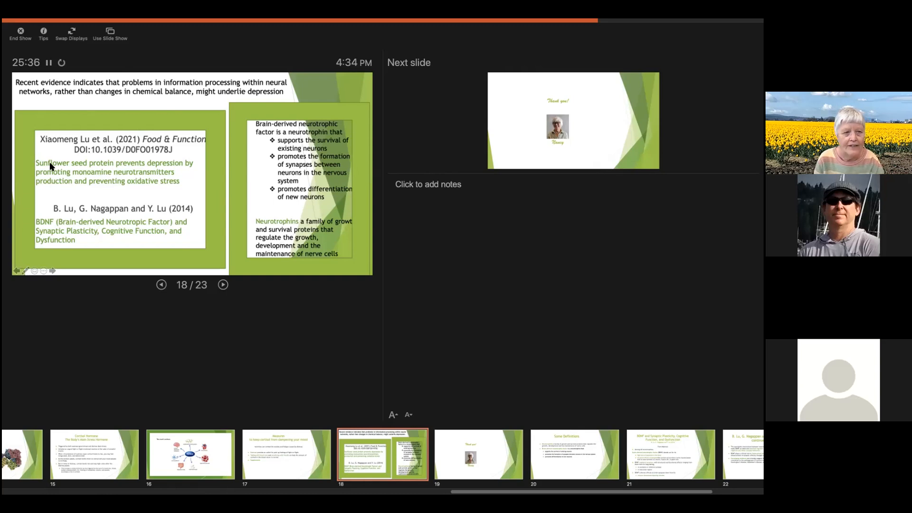
{"action": "mouse_move", "coordinate": [127, 169]}
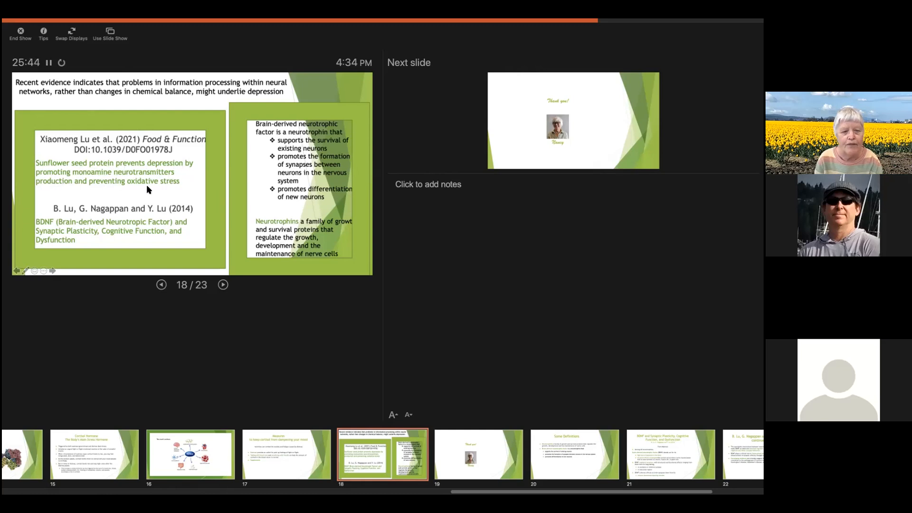
{"action": "mouse_move", "coordinate": [172, 189]}
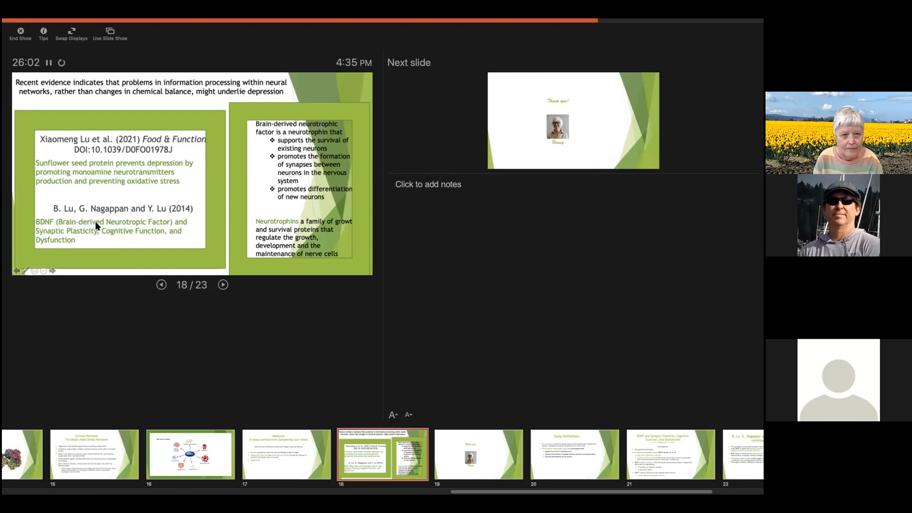
{"action": "mouse_move", "coordinate": [150, 222]}
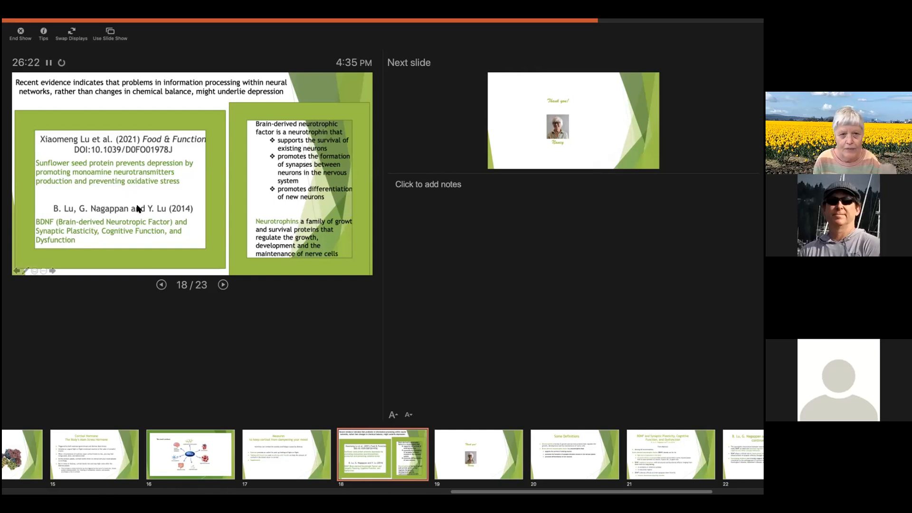
{"action": "mouse_move", "coordinate": [257, 184]}
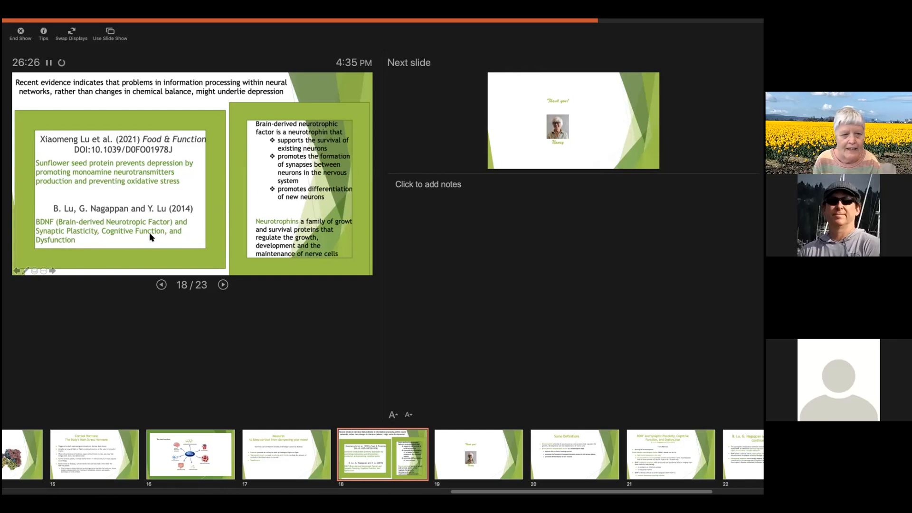
{"action": "mouse_move", "coordinate": [76, 247]}
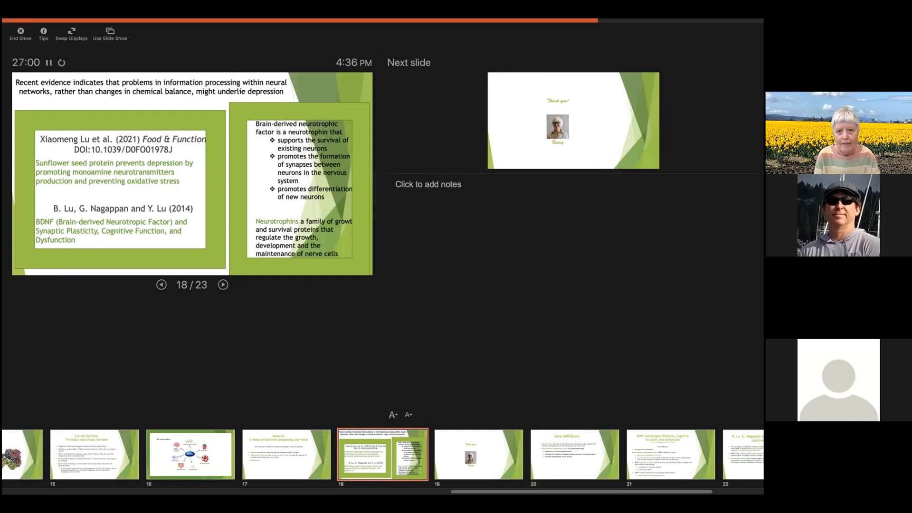
End the show on slide 19, the Thank you! slide, back in Normal editing view.
{"action": "left_click", "coordinate": [222, 284]}
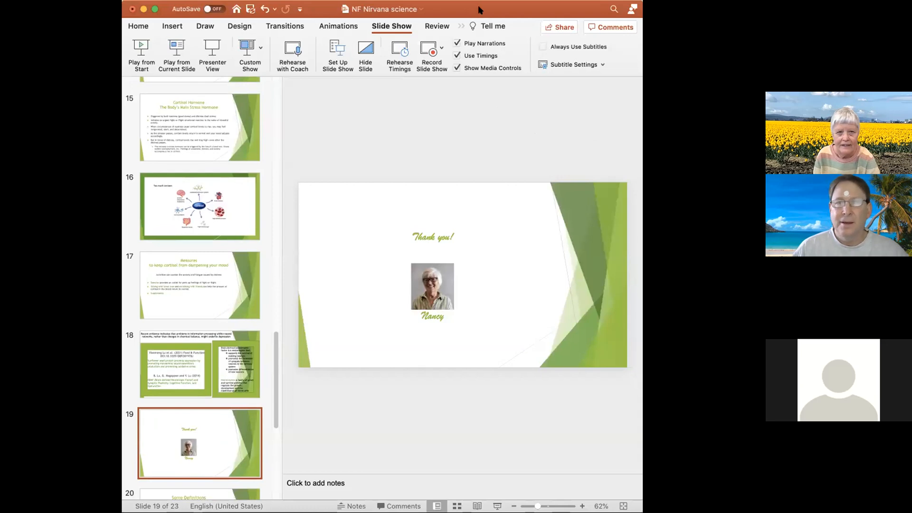
{"action": "mouse_move", "coordinate": [398, 400]}
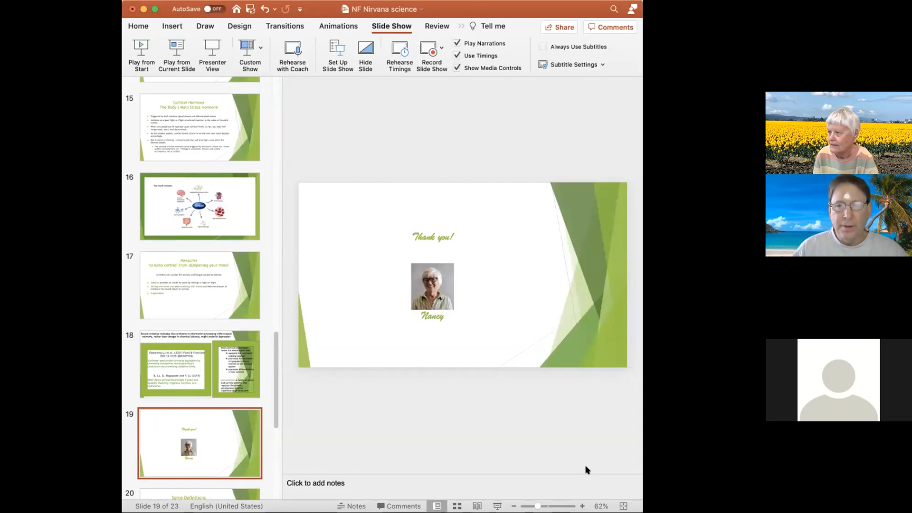
{"action": "mouse_move", "coordinate": [432, 412]}
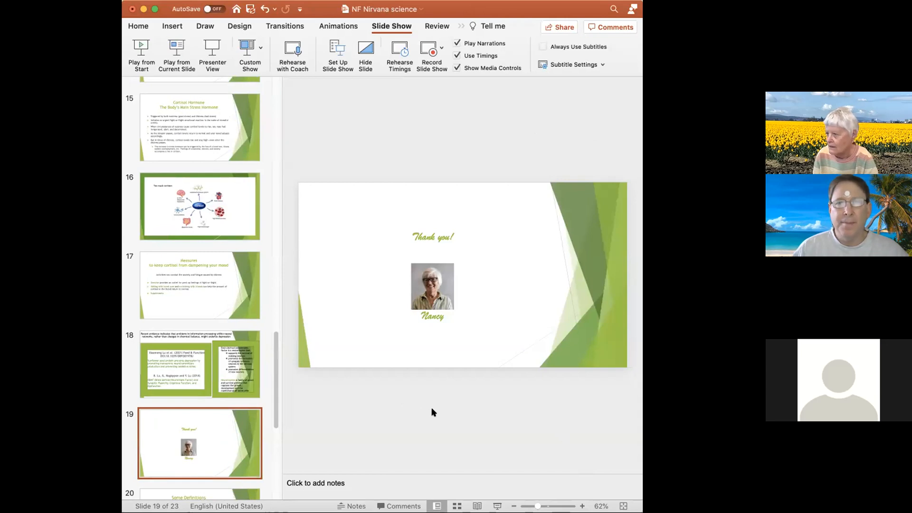